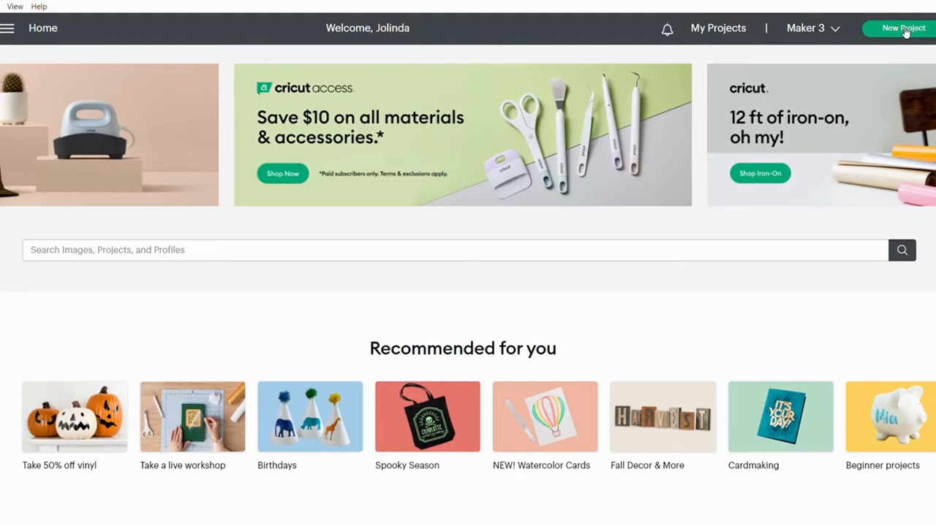
# Start a new project from the home screen to get a blank canvas.
pyautogui.click(903, 28)
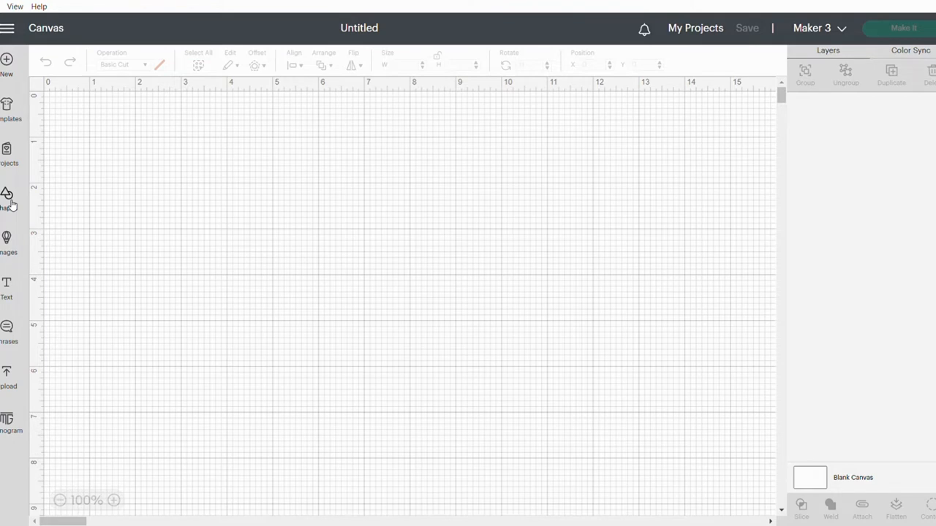
# Add a circle from Shapes and set its width to 3.2 inches.
pyautogui.click(9, 197)
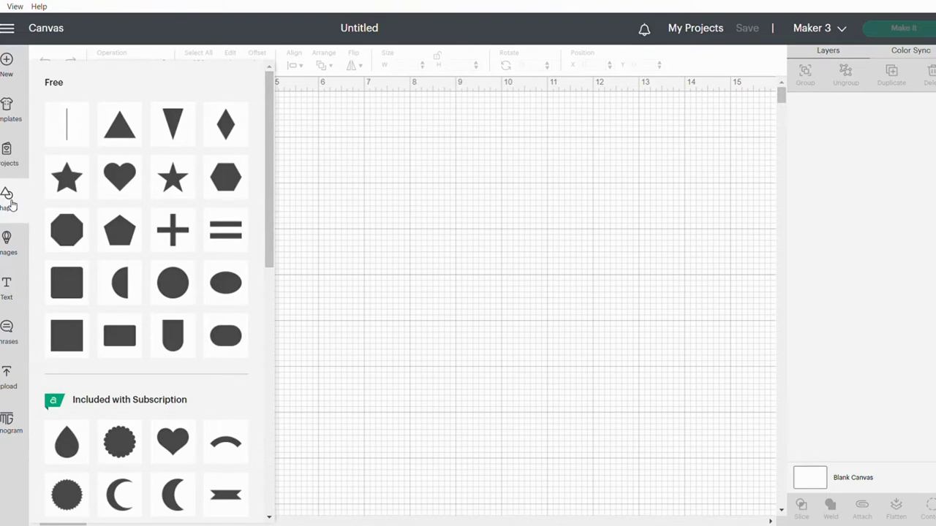
pyautogui.moveTo(37, 275)
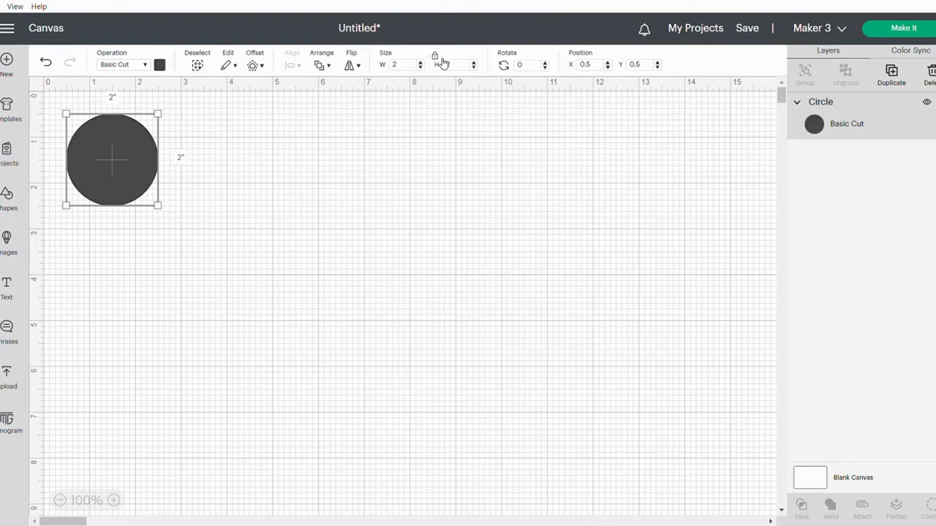
pyautogui.click(401, 64)
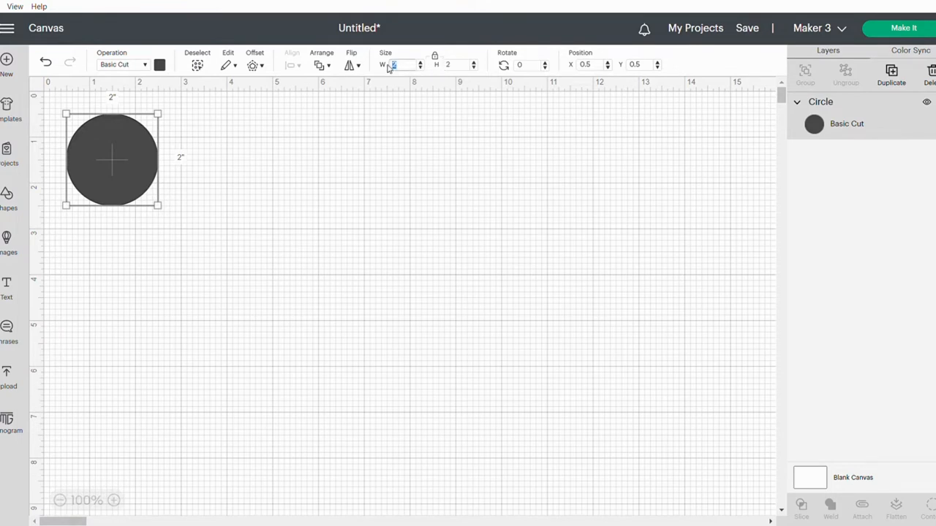
pyautogui.write('3.3')
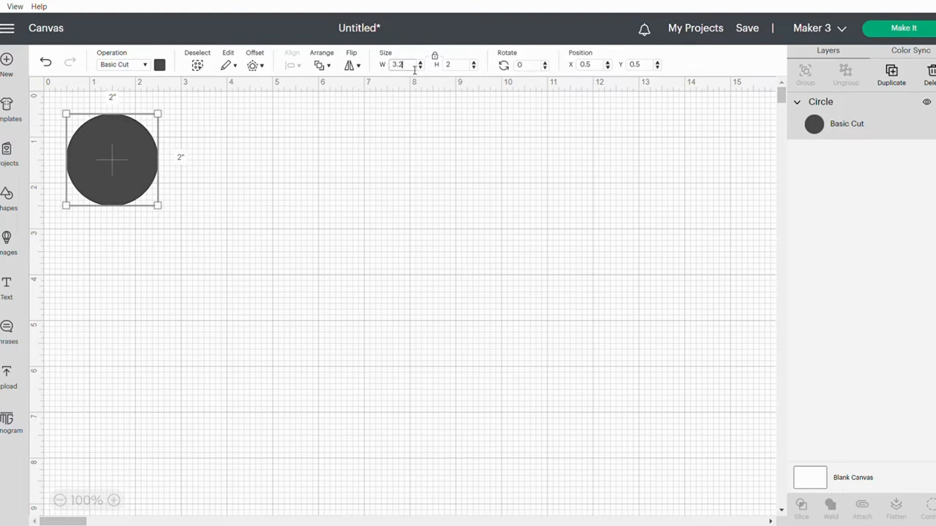
pyautogui.write('3.2')
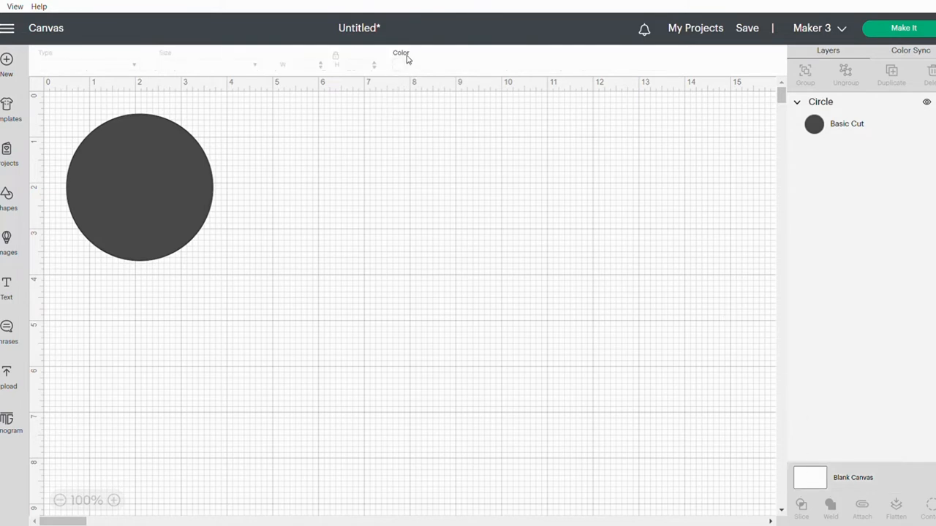
# Make the canvas background green from Material colors and colour the circle white.
pyautogui.click(397, 64)
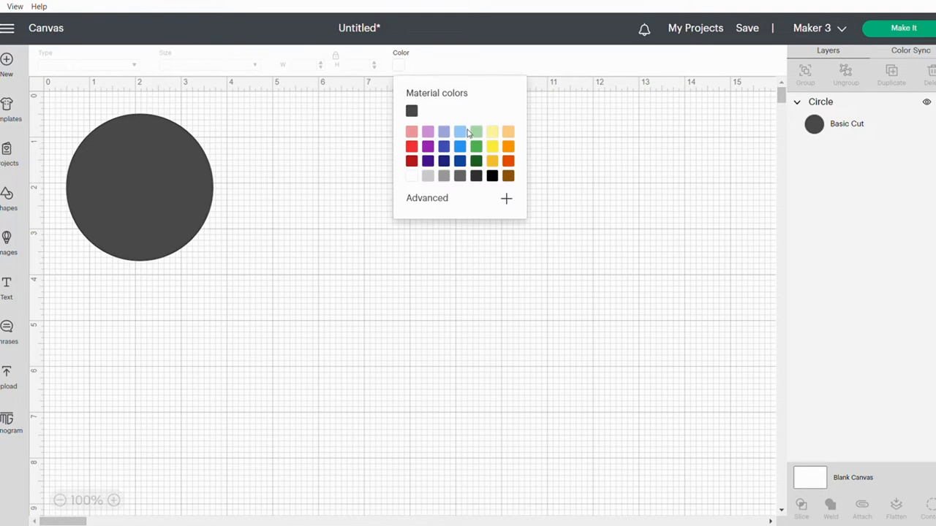
pyautogui.click(476, 132)
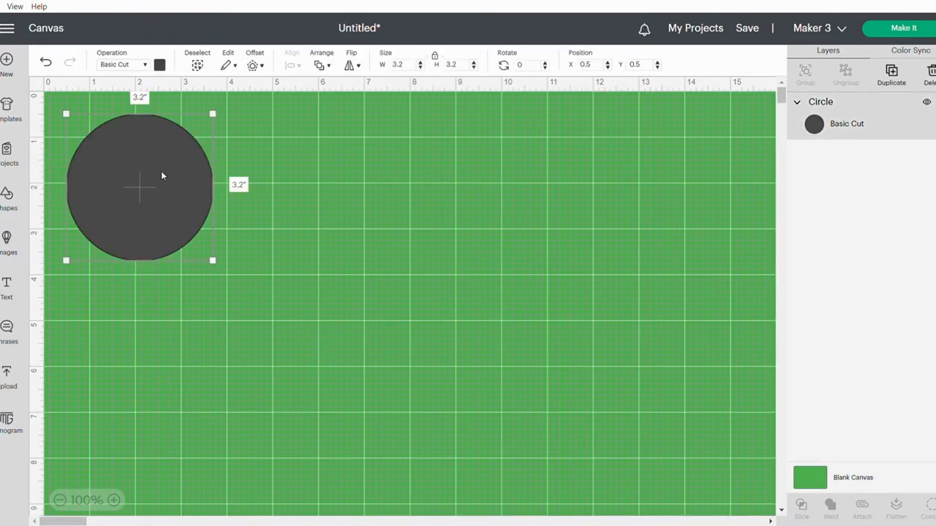
pyautogui.click(160, 64)
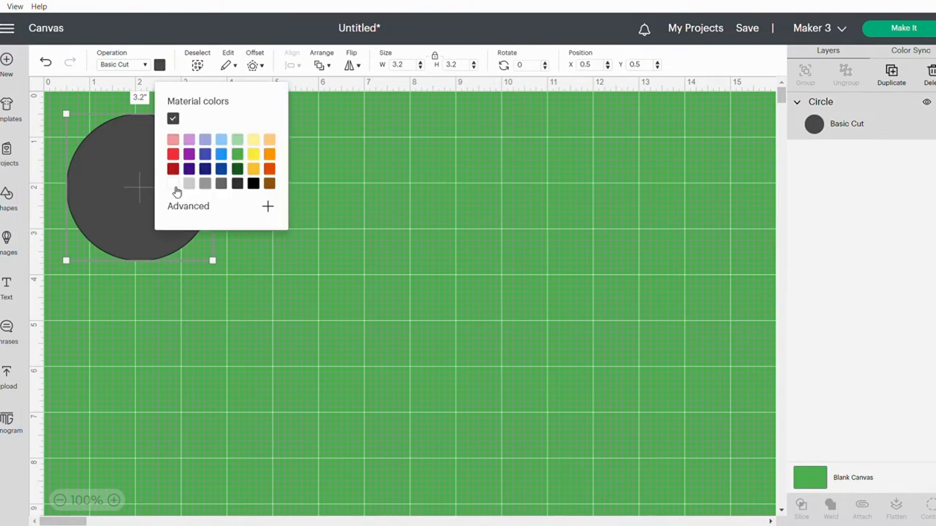
pyautogui.click(173, 183)
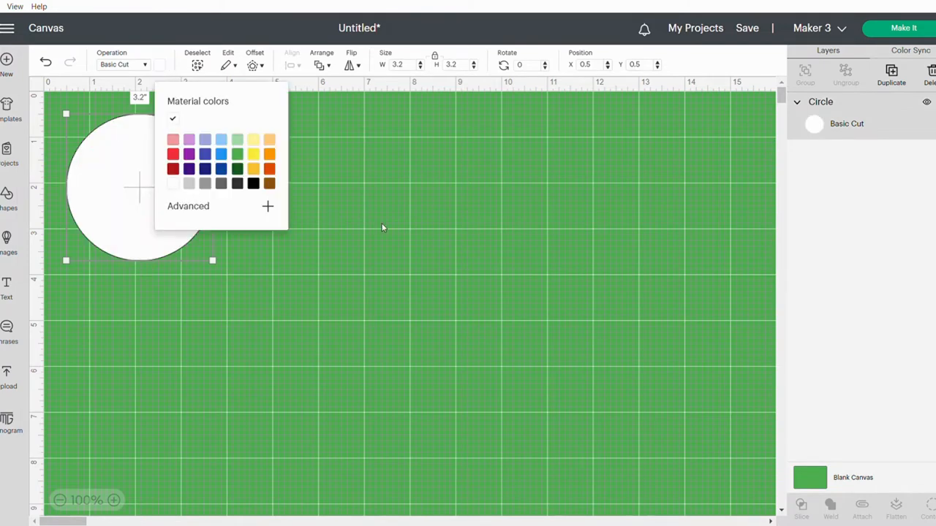
pyautogui.click(380, 227)
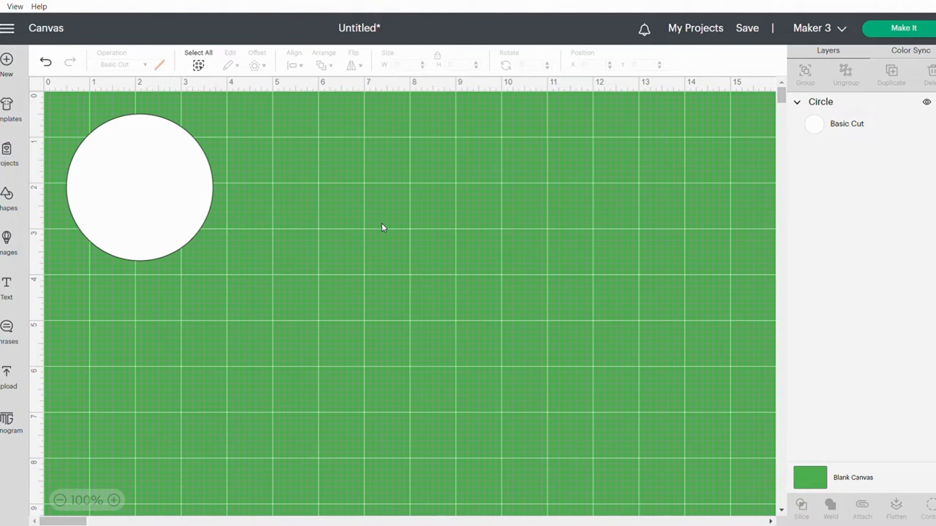
# Add a second circle 0.15 inches wide as the hanging hole near the top edge.
pyautogui.click(10, 202)
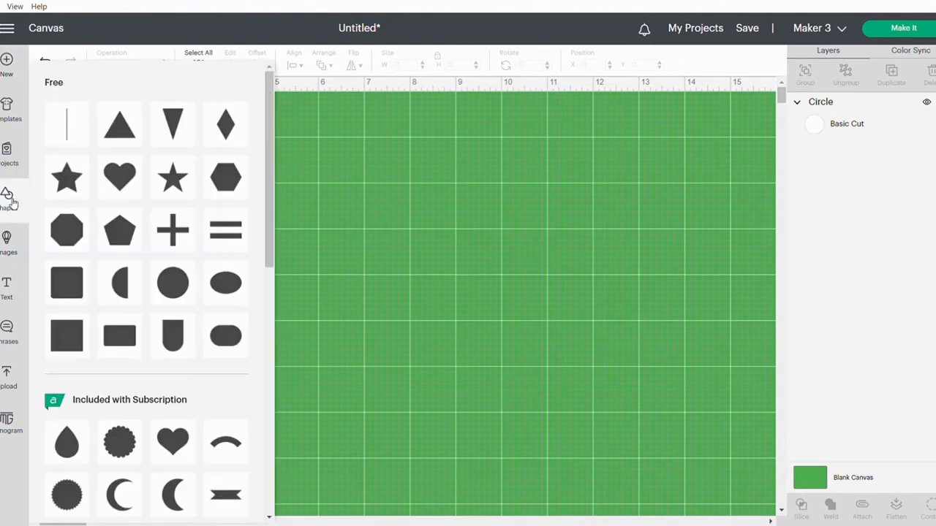
pyautogui.click(173, 283)
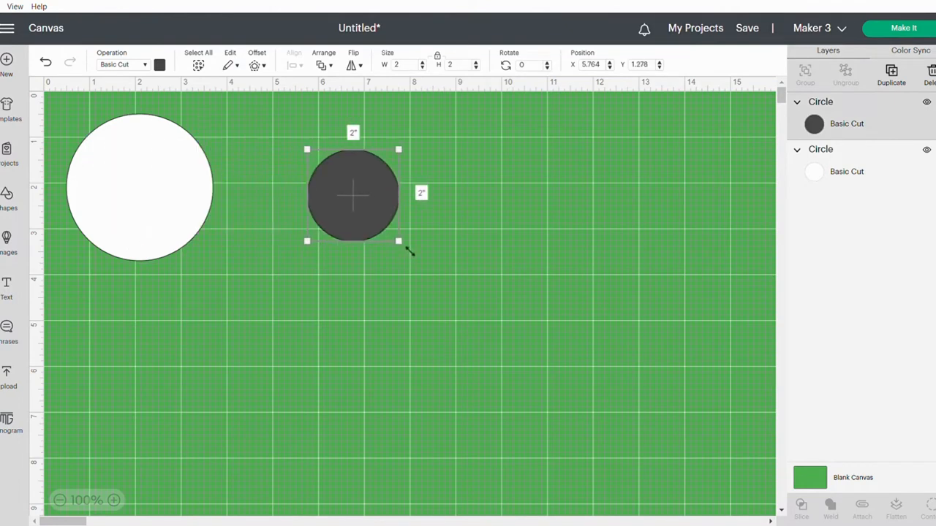
pyautogui.click(402, 64)
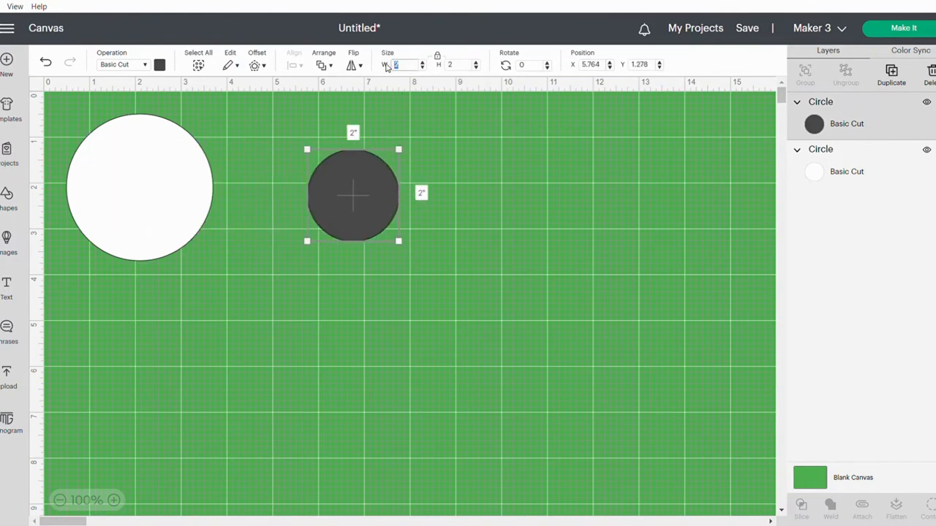
pyautogui.write('0.15')
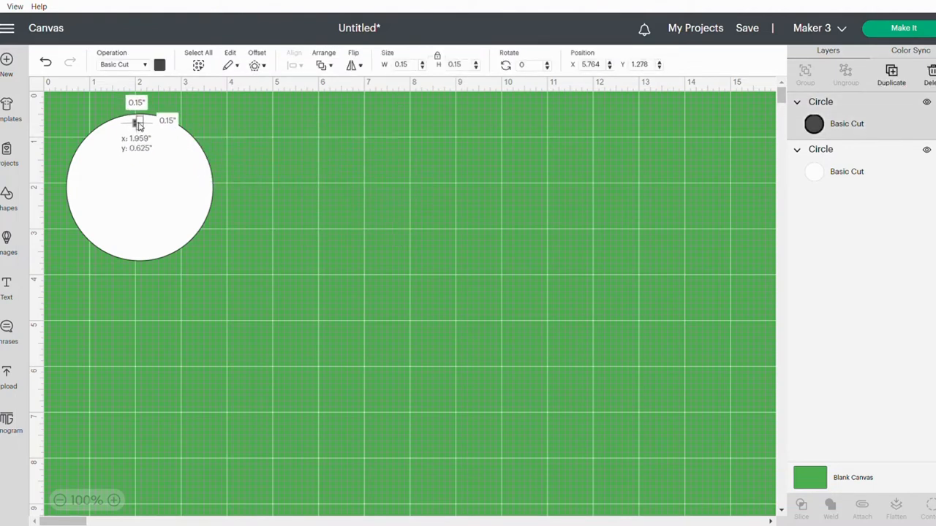
pyautogui.click(275, 168)
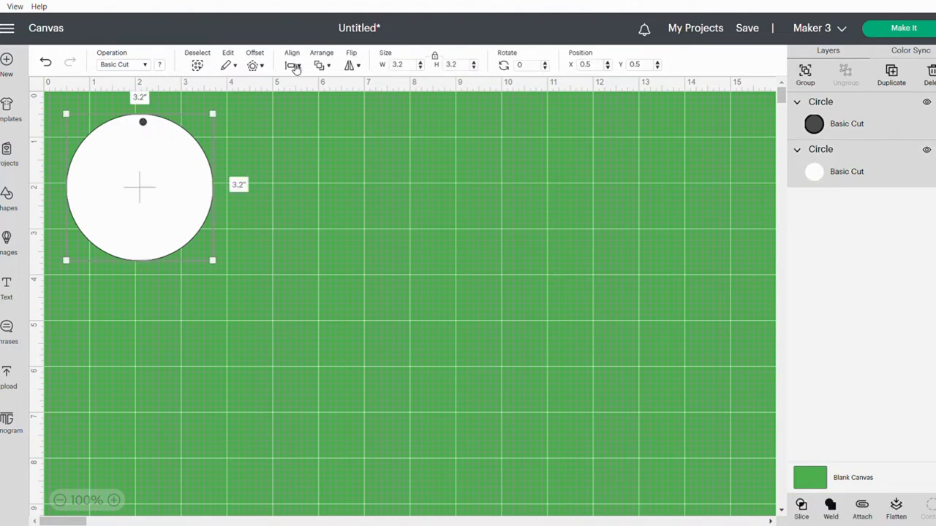
# Centre the hole horizontally on the circle, Slice it out and move the holed tag aside.
pyautogui.click(292, 65)
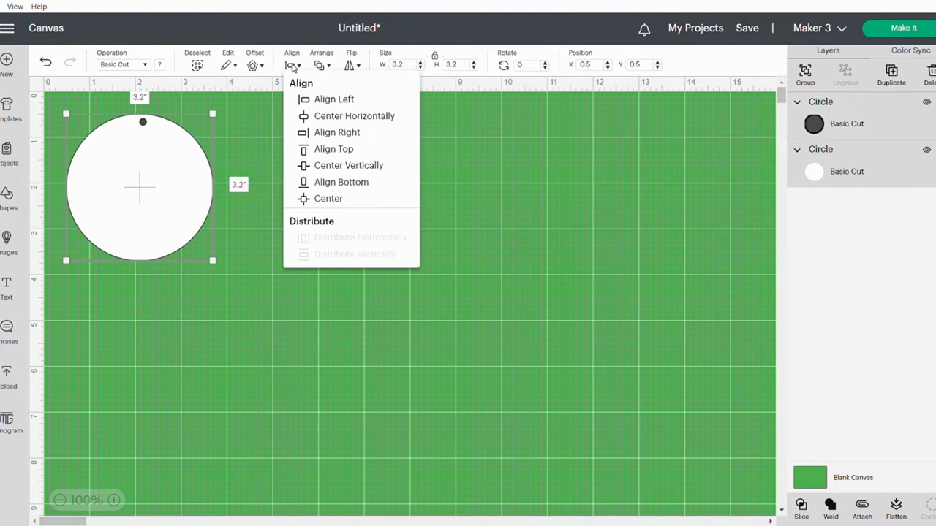
pyautogui.moveTo(339, 116)
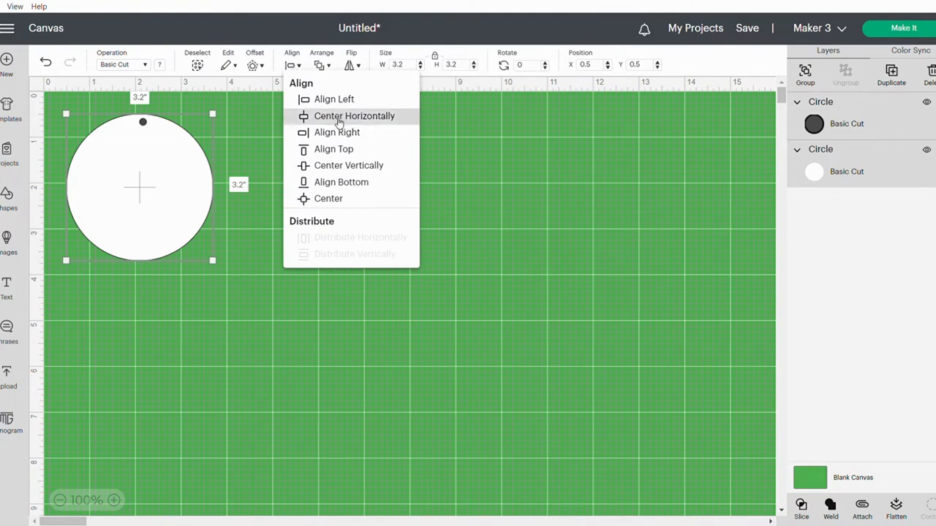
pyautogui.click(354, 116)
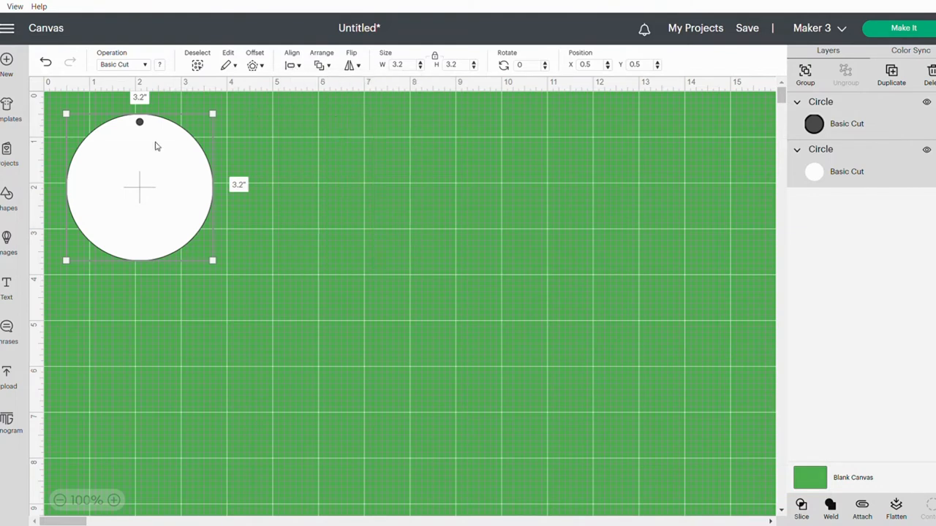
pyautogui.moveTo(332, 202)
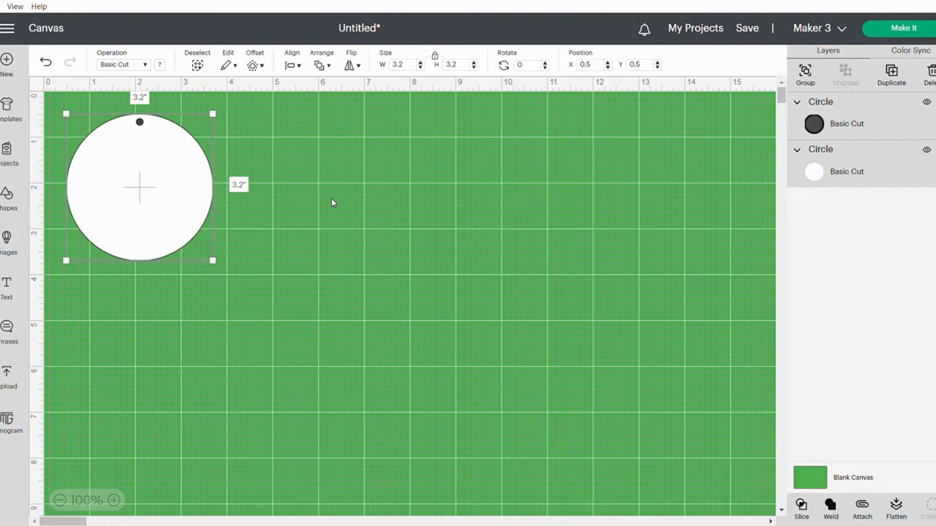
pyautogui.moveTo(670, 368)
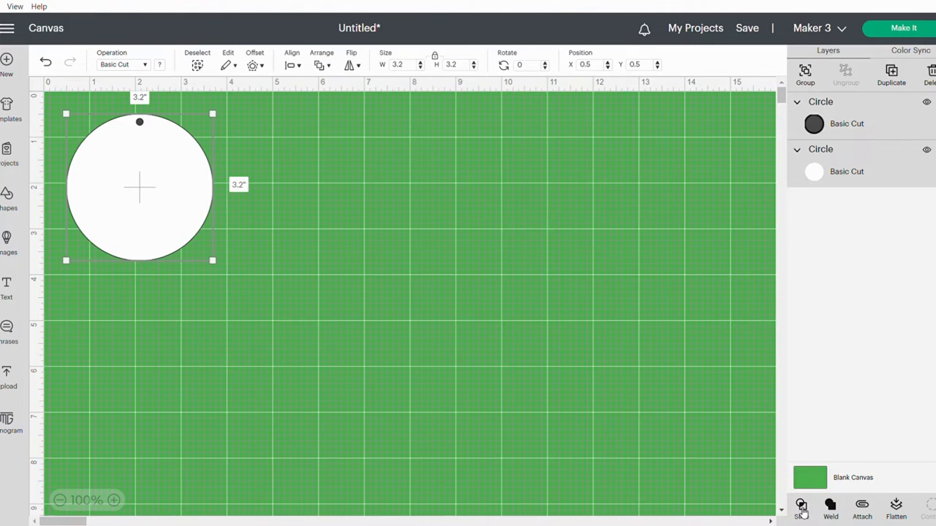
pyautogui.click(801, 506)
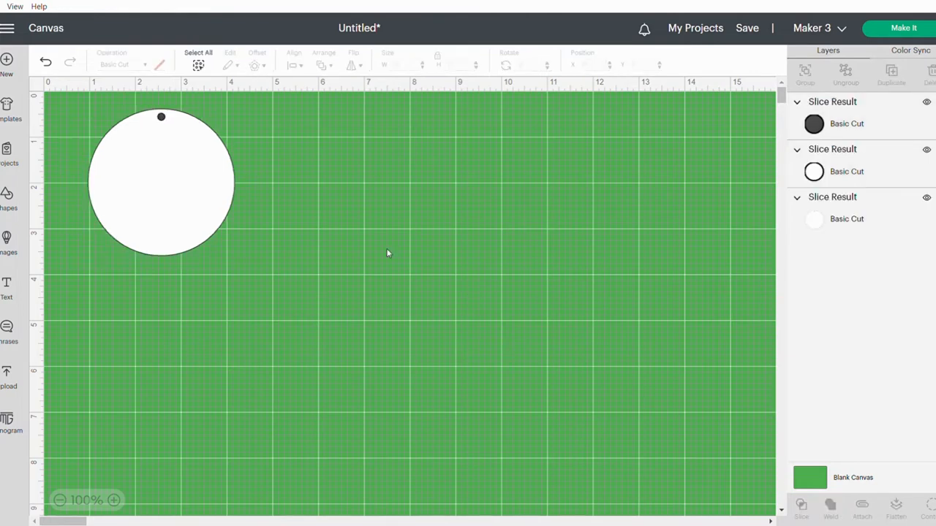
pyautogui.click(161, 183)
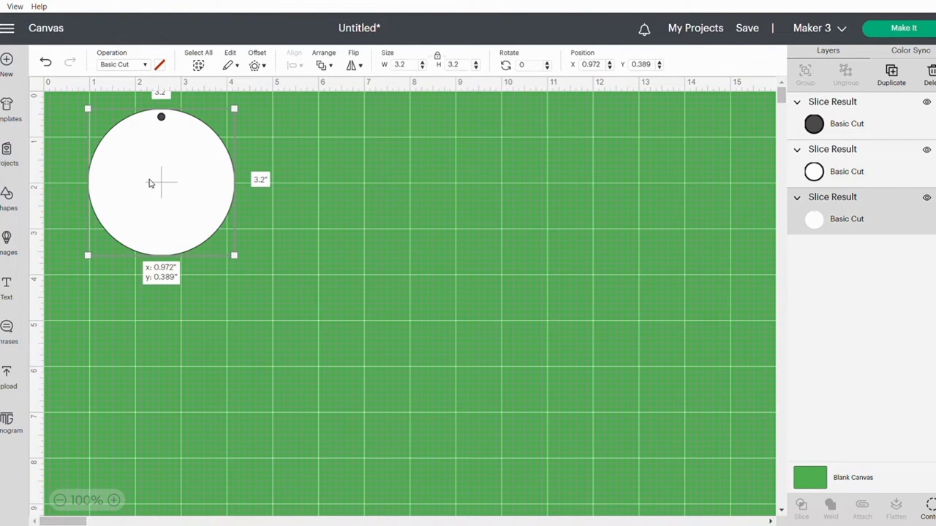
pyautogui.moveTo(161, 183); pyautogui.dragTo(281, 205)
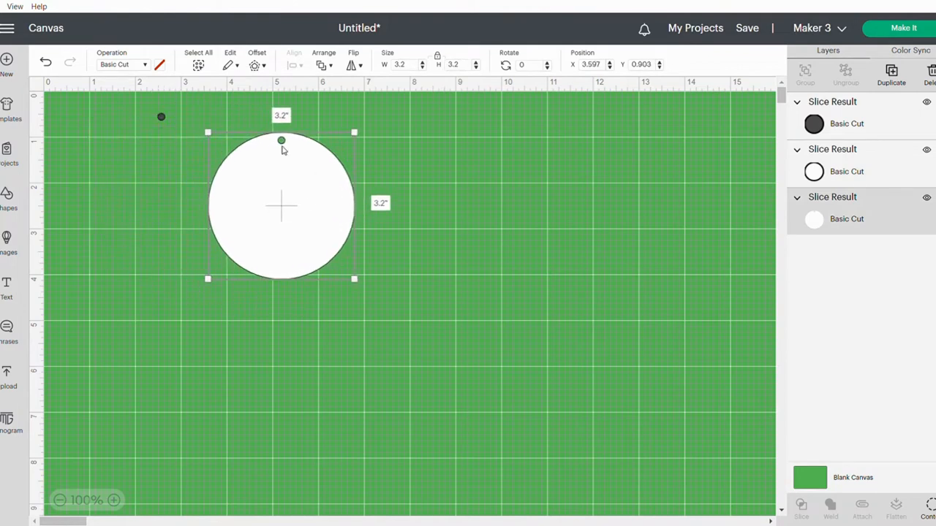
pyautogui.moveTo(283, 145)
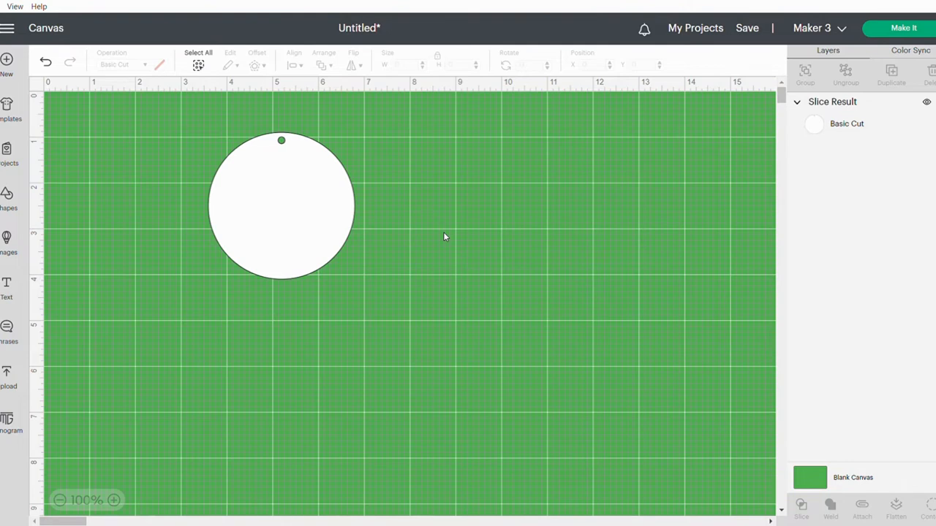
# Add a text box and search the fonts for 'stencil' filtered to Free only.
pyautogui.click(6, 286)
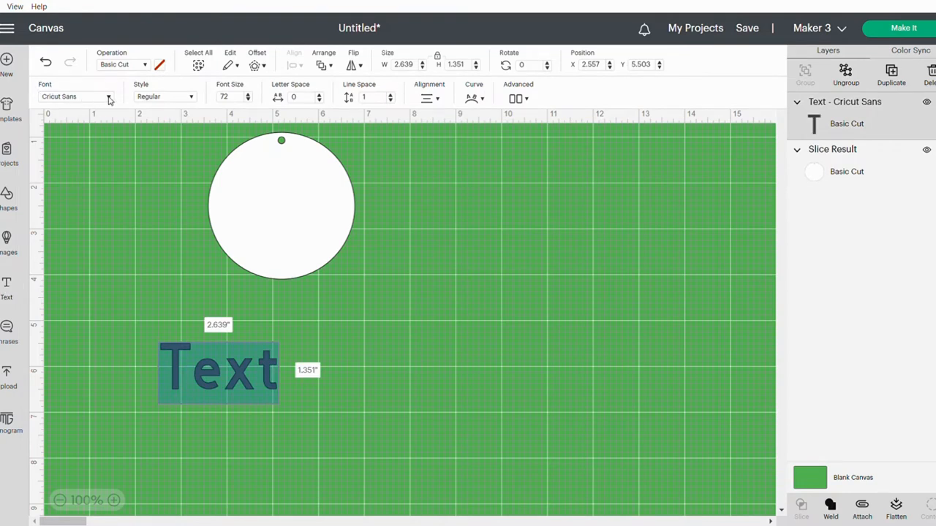
pyautogui.click(91, 96)
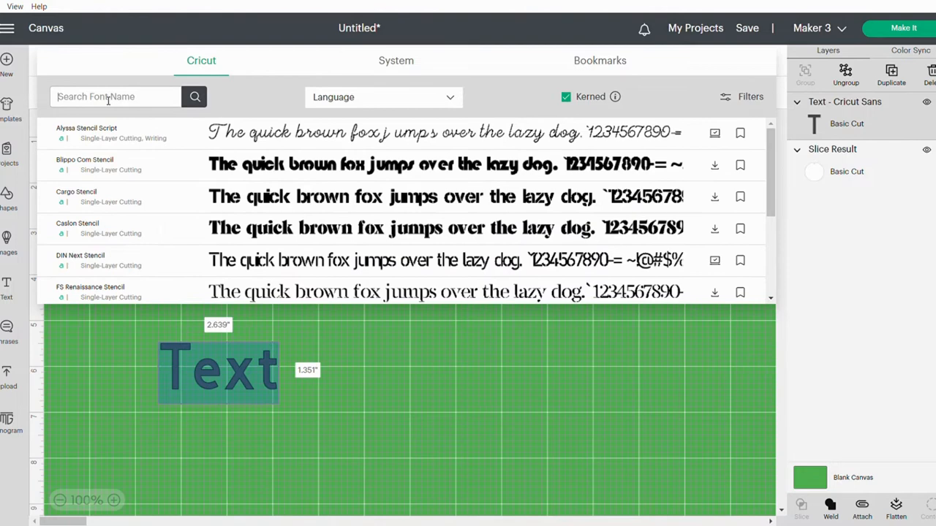
pyautogui.write('stencil')
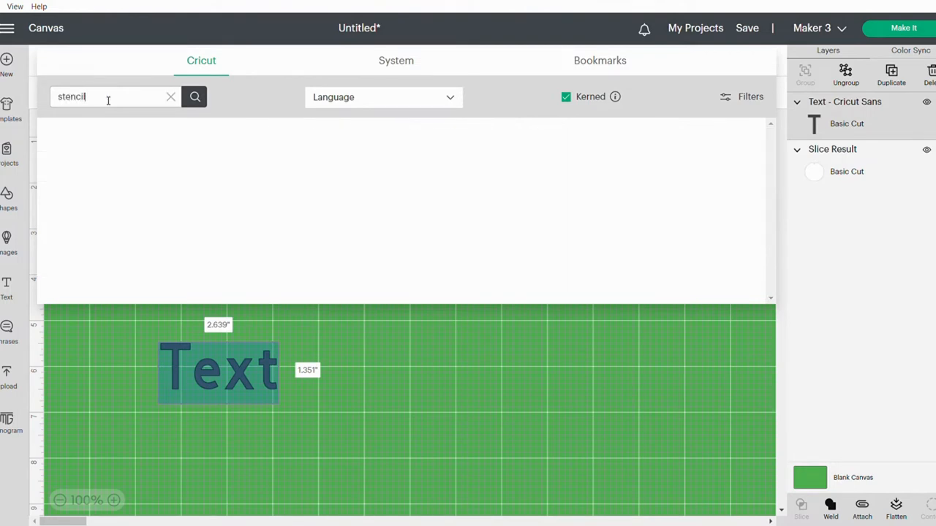
pyautogui.click(193, 97)
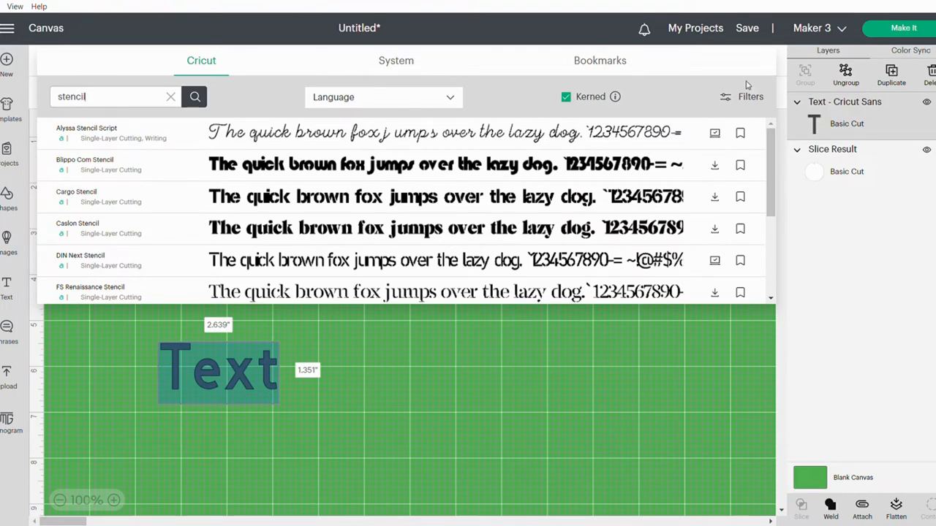
pyautogui.click(740, 97)
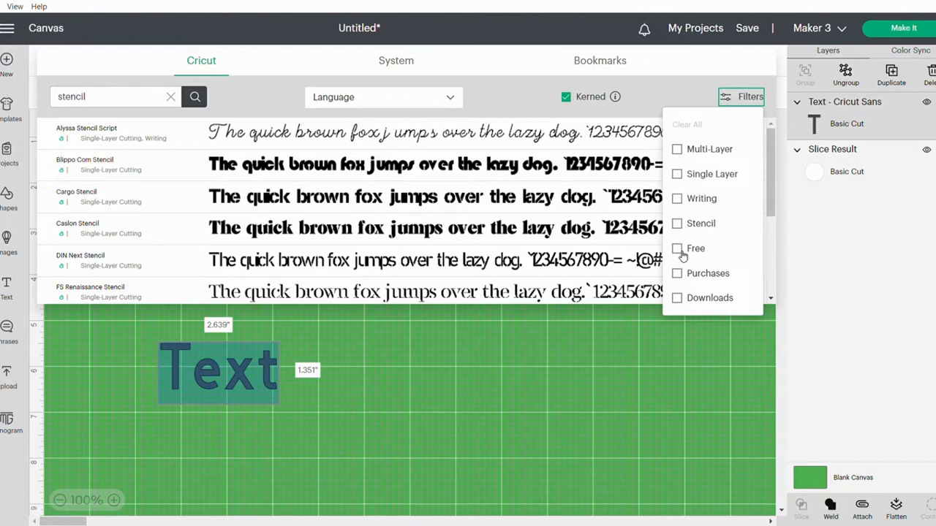
pyautogui.click(676, 248)
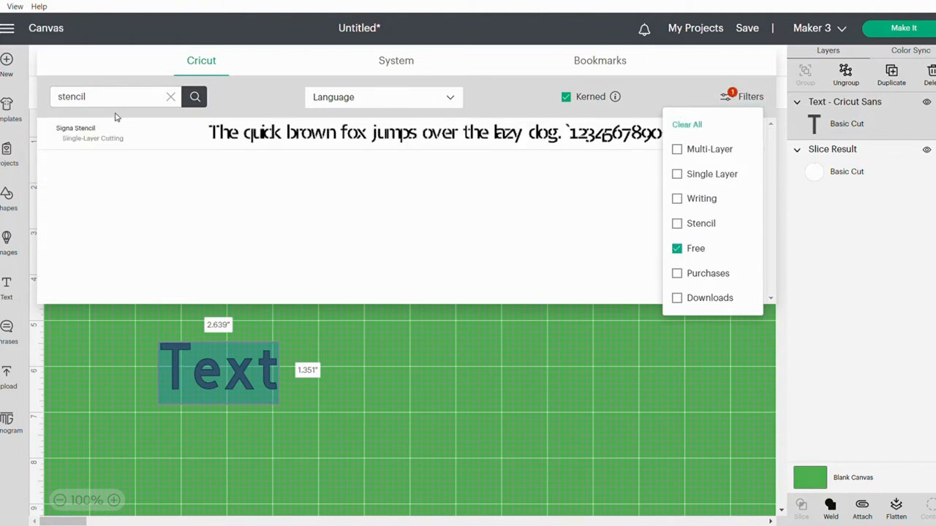
pyautogui.moveTo(276, 143)
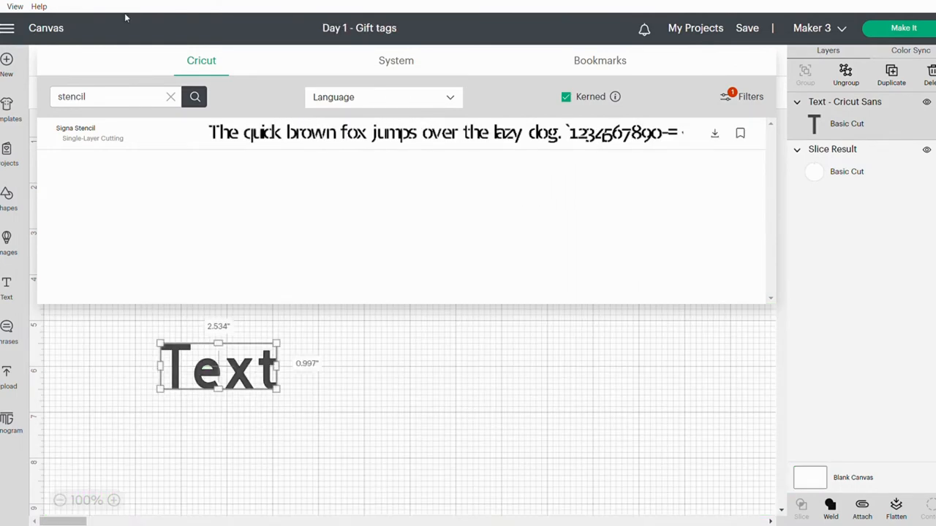
pyautogui.moveTo(568, 240)
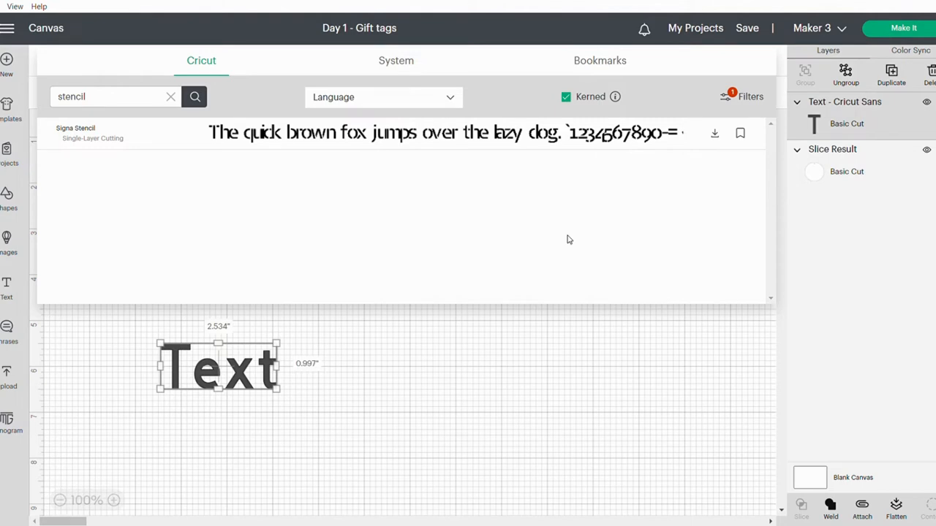
# Pick Brannboll Stencil from System fonts, write Mignon and fit it inside the circle.
pyautogui.click(395, 60)
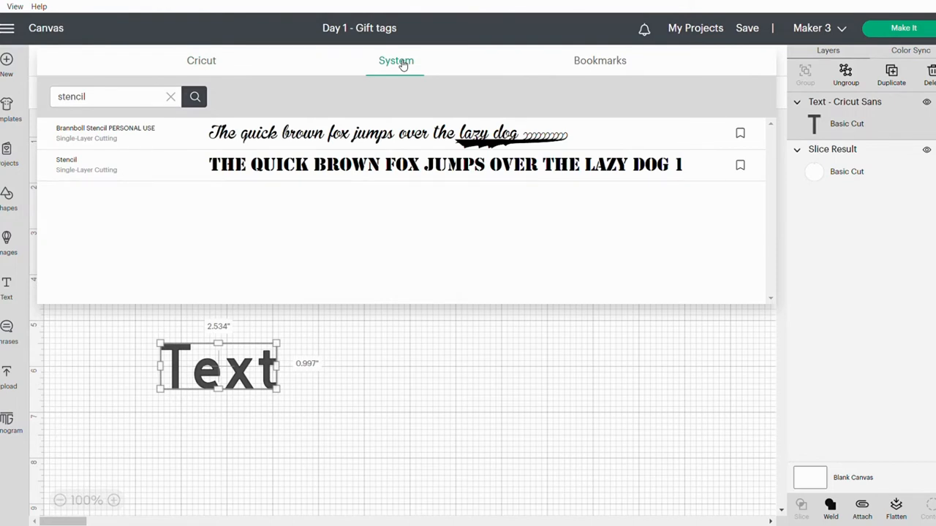
pyautogui.moveTo(64, 134)
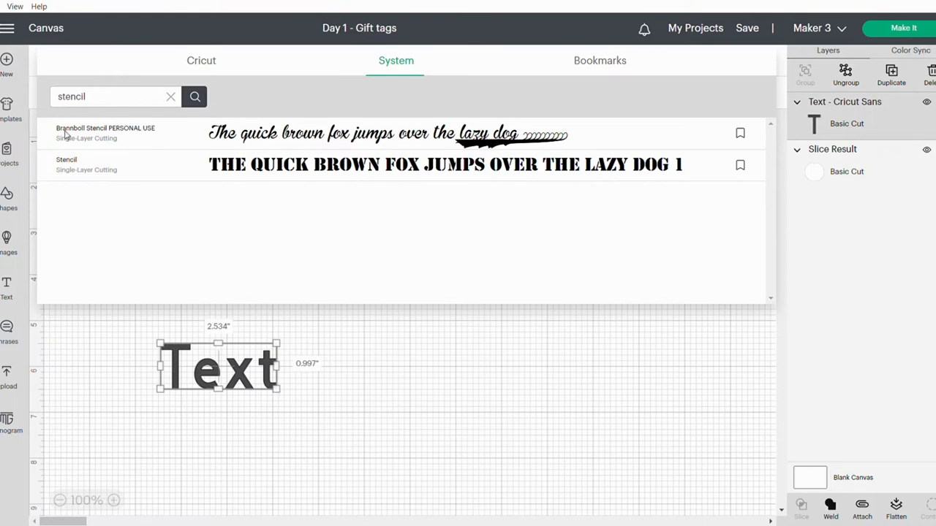
pyautogui.moveTo(191, 138)
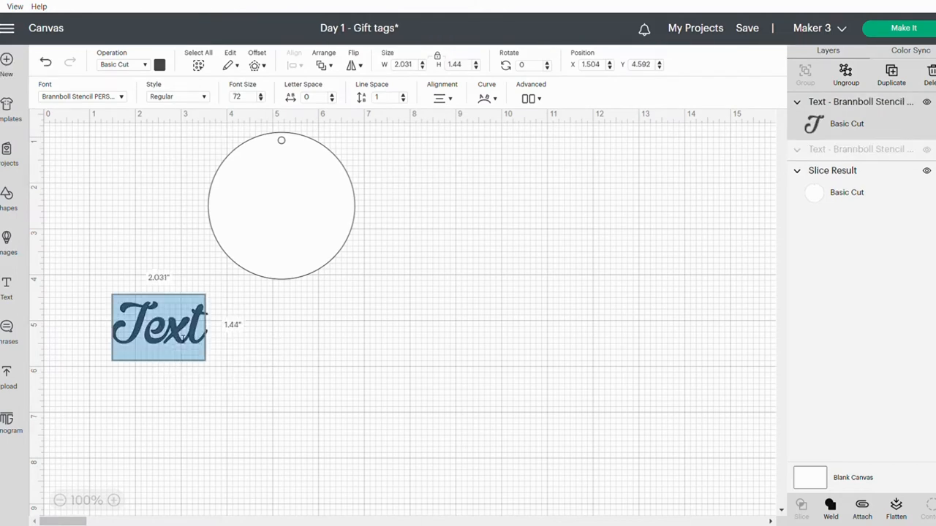
pyautogui.write('Mignon')
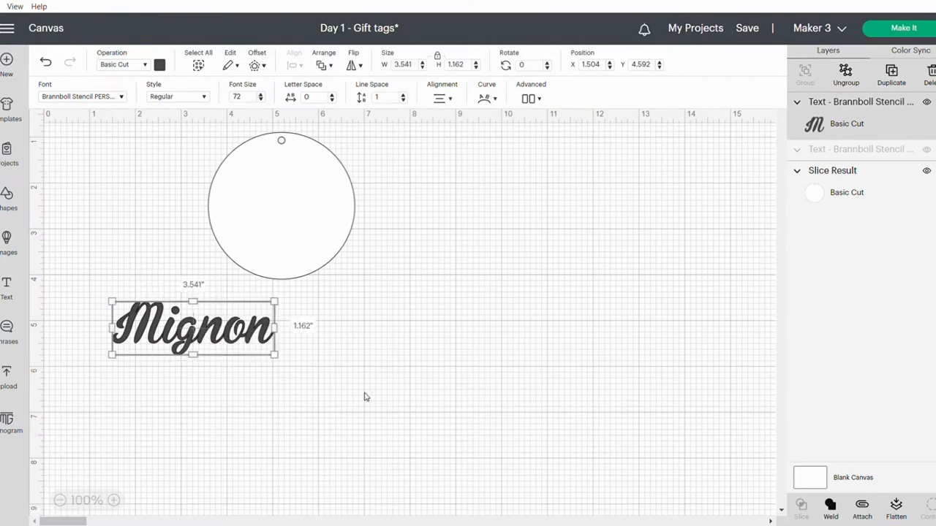
pyautogui.moveTo(193, 328); pyautogui.dragTo(278, 205)
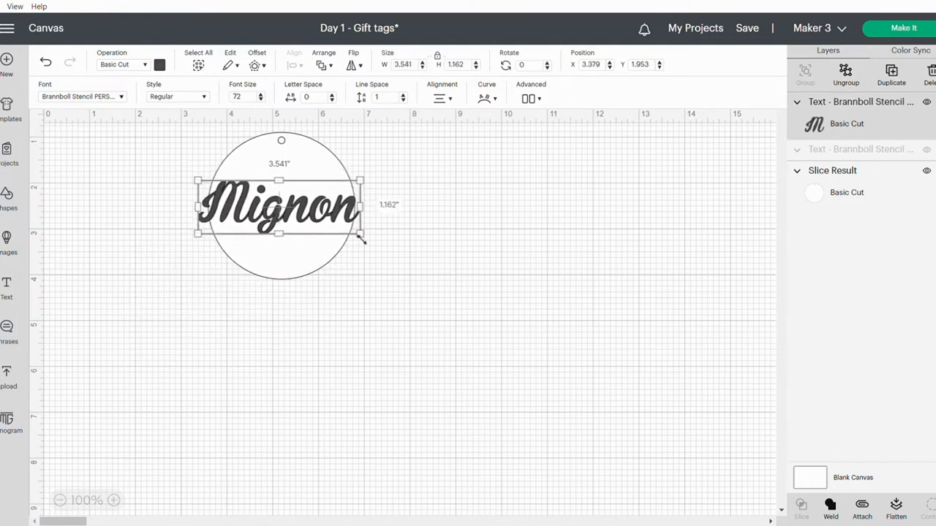
pyautogui.moveTo(360, 240); pyautogui.dragTo(354, 232)
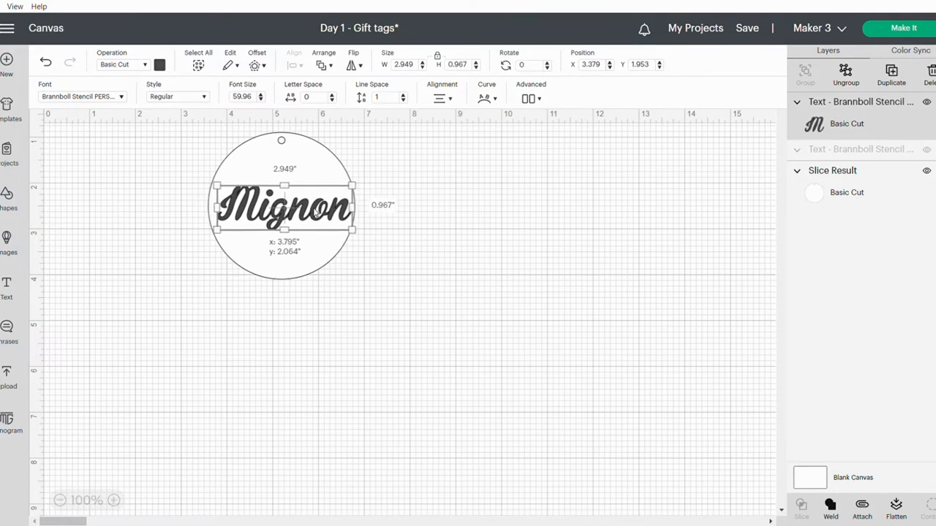
pyautogui.moveTo(283, 204); pyautogui.dragTo(284, 212)
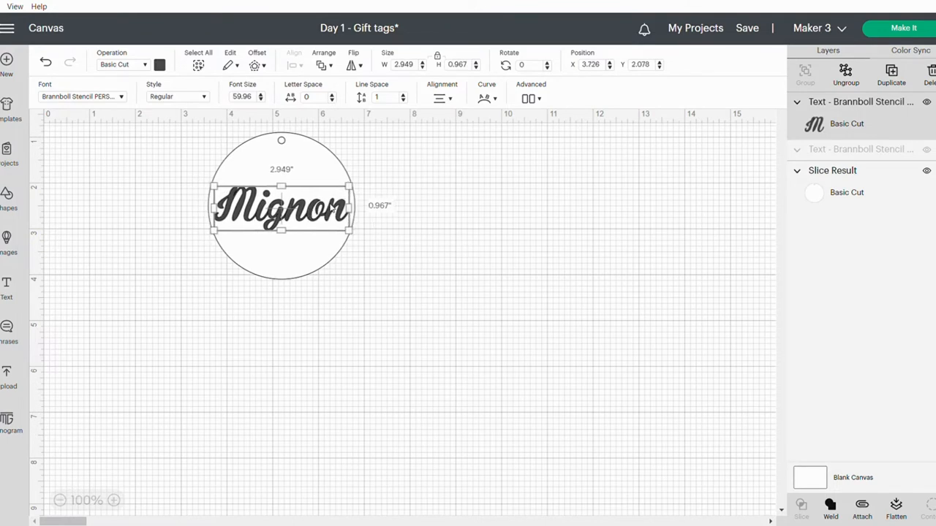
# Select the name with the backing circle and centre them with Align > Center.
pyautogui.click(172, 198)
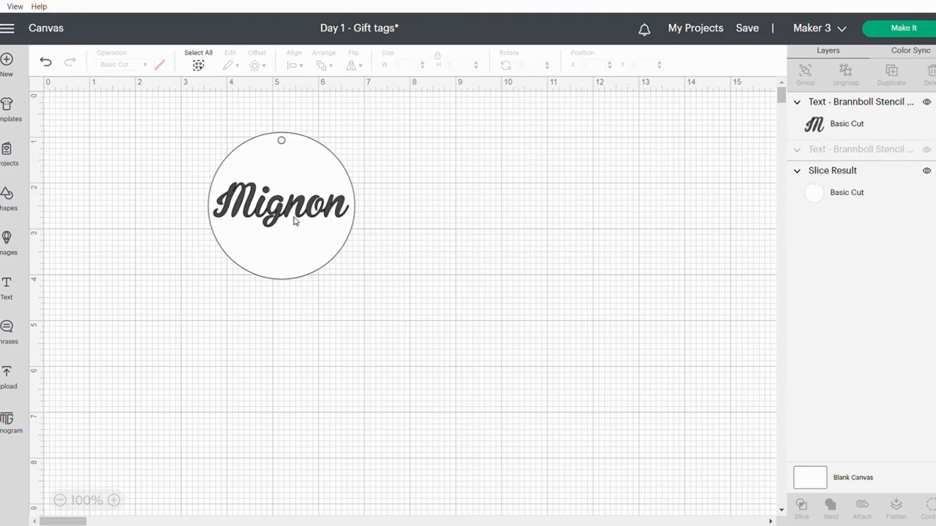
pyautogui.click(280, 205)
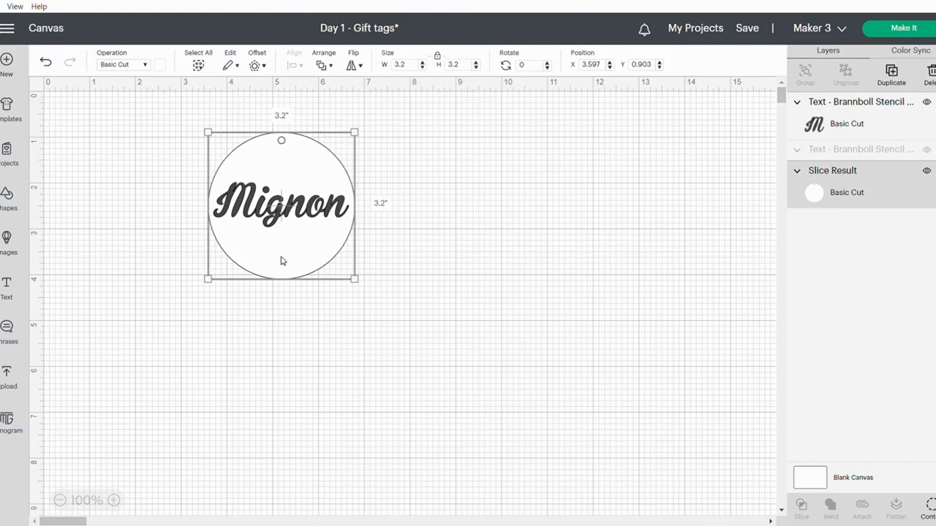
pyautogui.moveTo(287, 269)
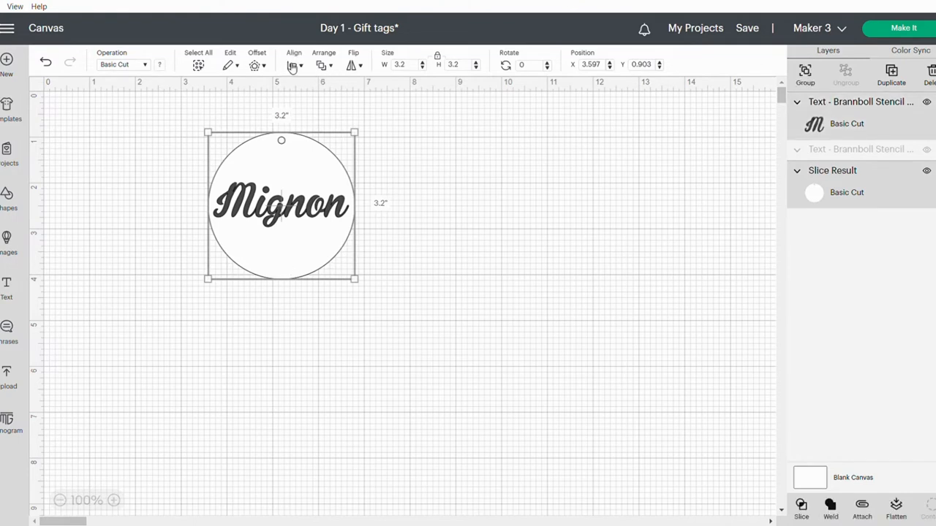
pyautogui.click(292, 59)
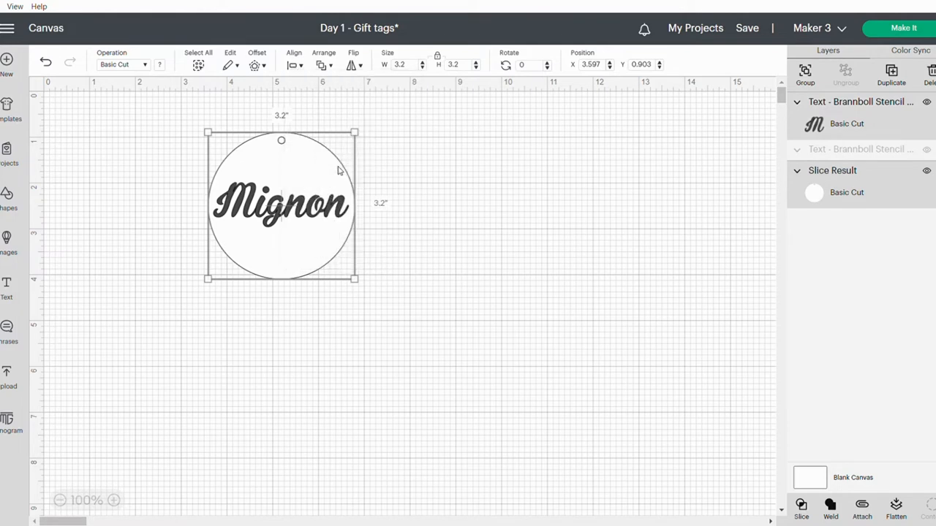
pyautogui.click(515, 241)
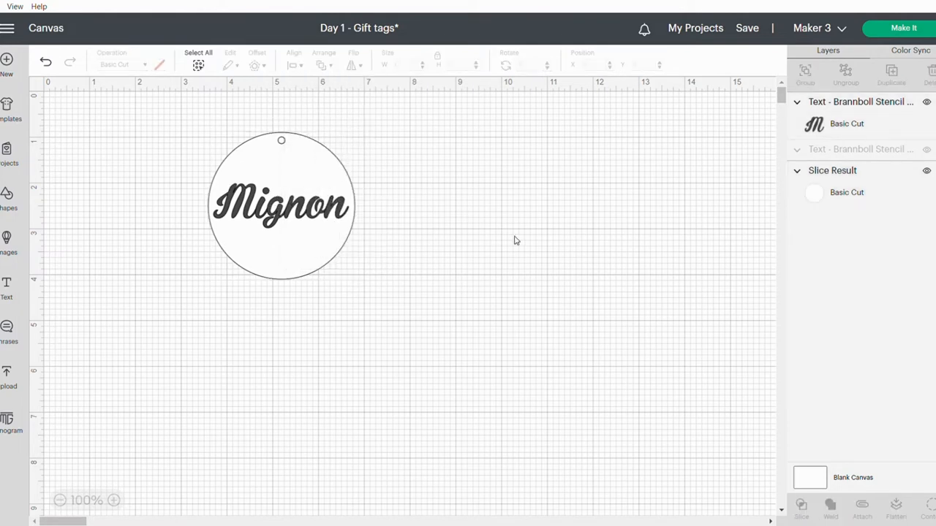
pyautogui.moveTo(351, 223)
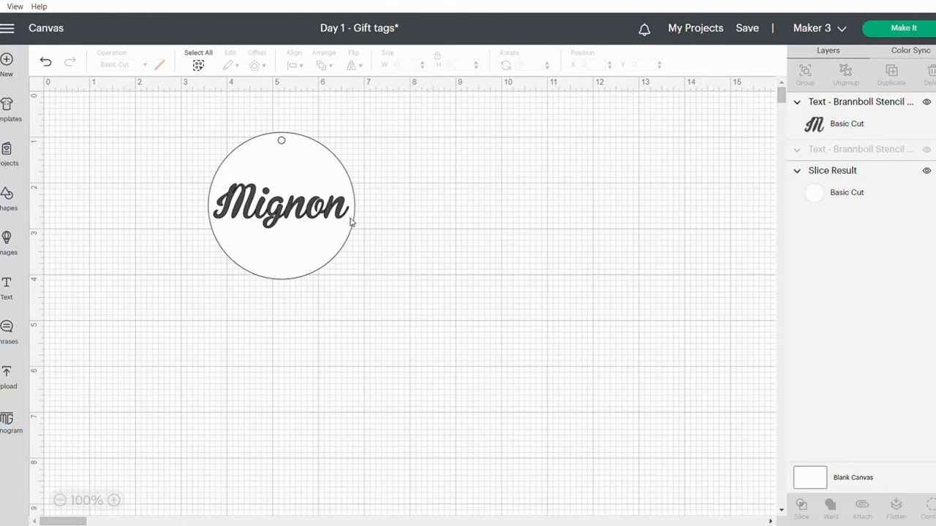
pyautogui.moveTo(369, 256)
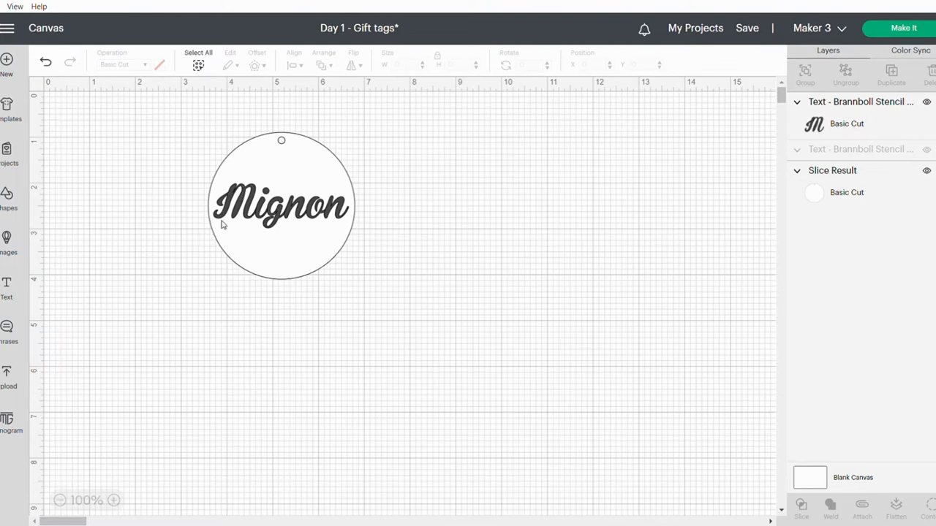
pyautogui.moveTo(298, 131)
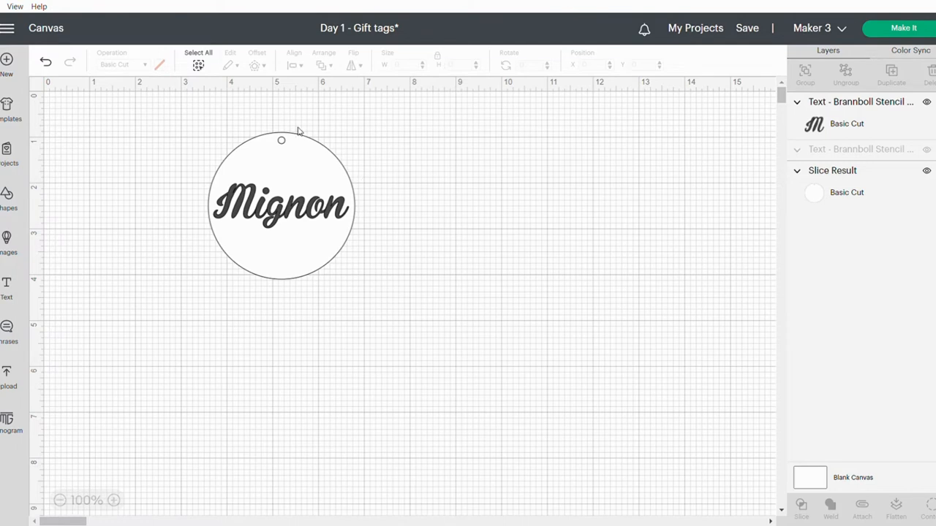
pyautogui.moveTo(310, 183)
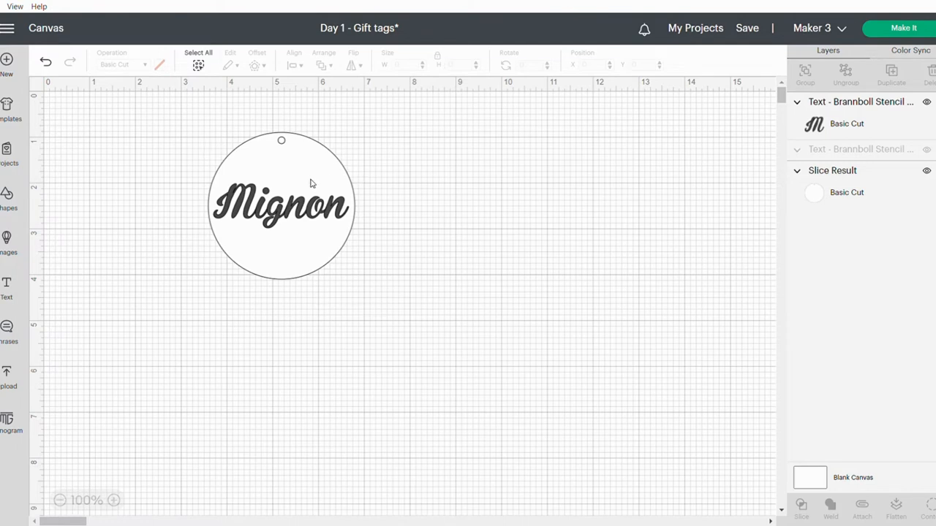
pyautogui.moveTo(299, 179)
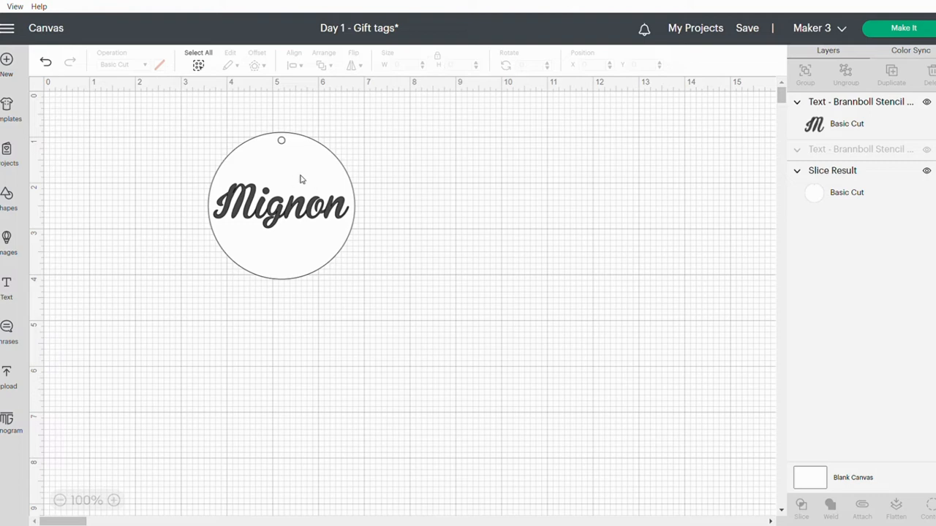
pyautogui.moveTo(459, 201)
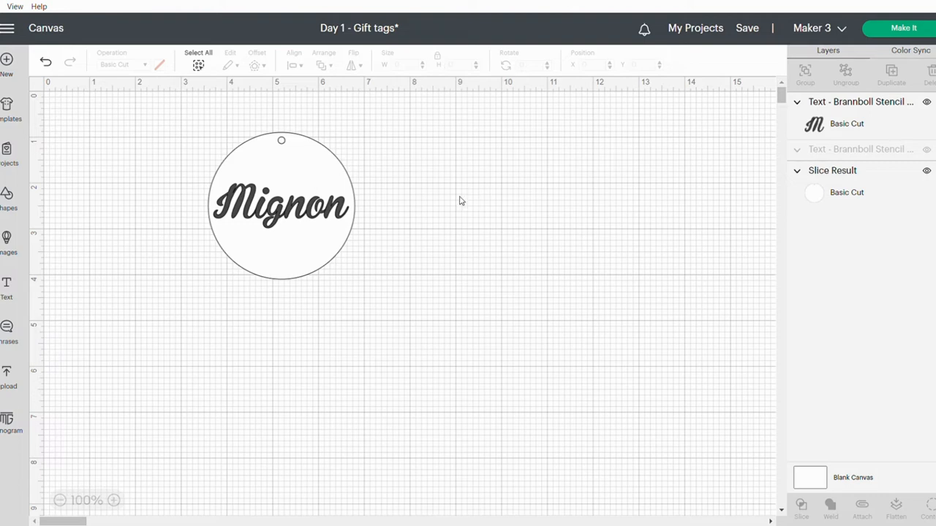
# Duplicate the tag circle, place the copy to the right and Attach all three layers.
pyautogui.rightClick(281, 205)
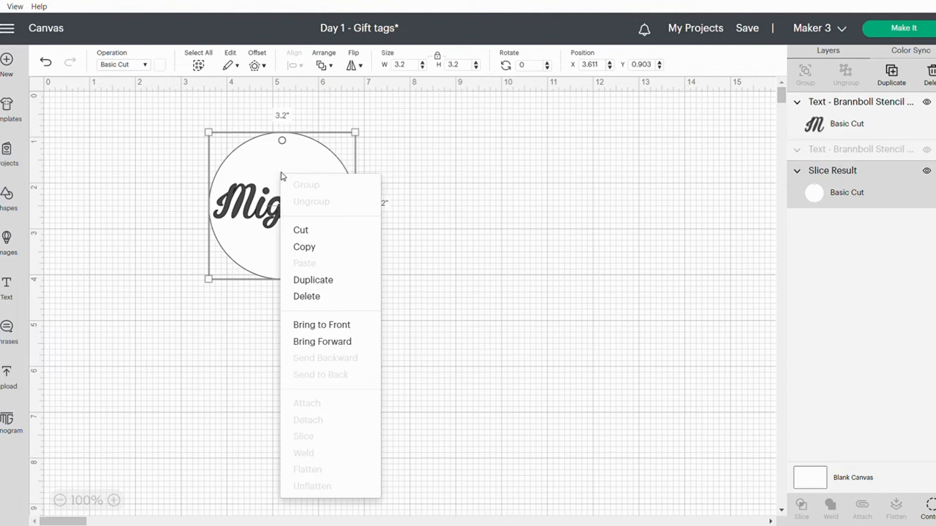
pyautogui.click(313, 279)
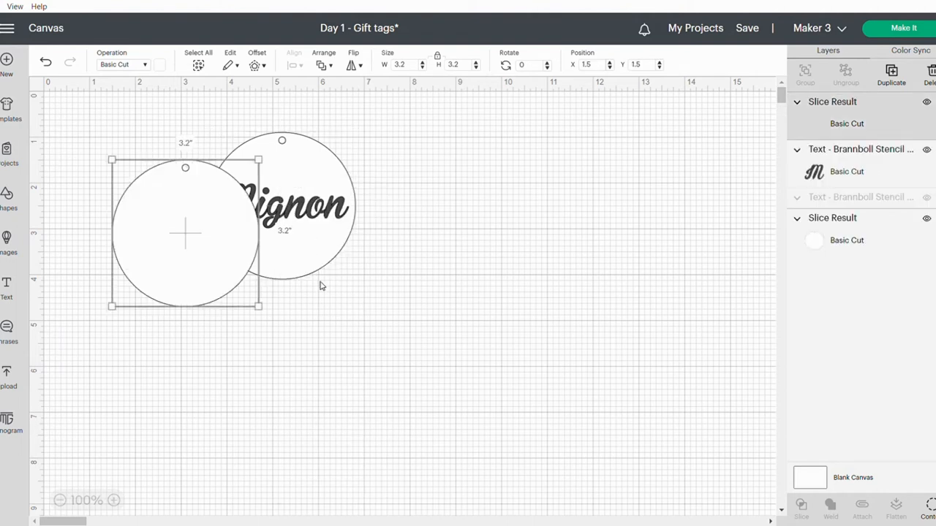
pyautogui.moveTo(184, 234); pyautogui.dragTo(442, 208)
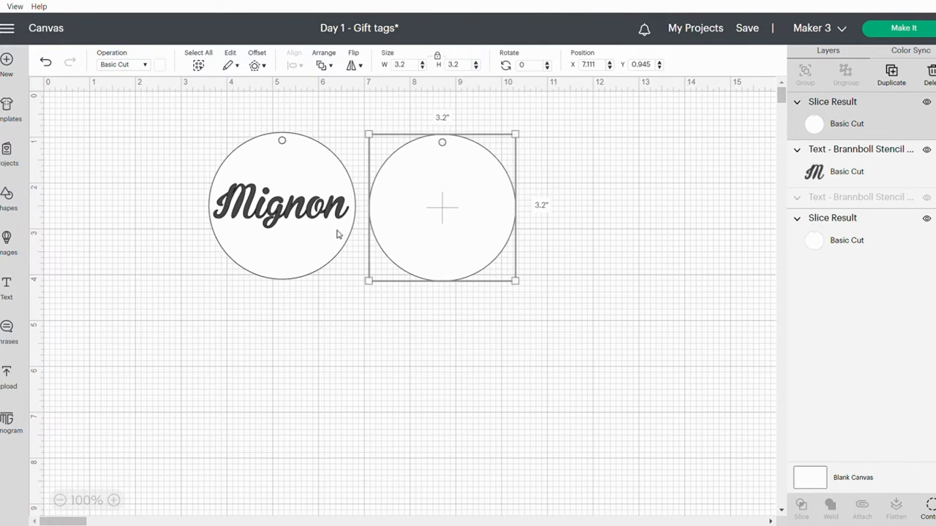
pyautogui.moveTo(571, 290)
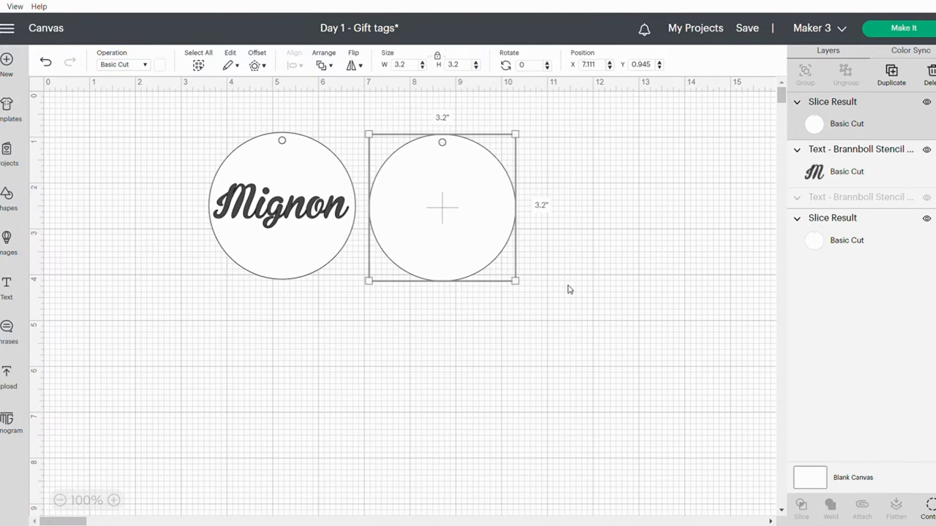
pyautogui.click(168, 109)
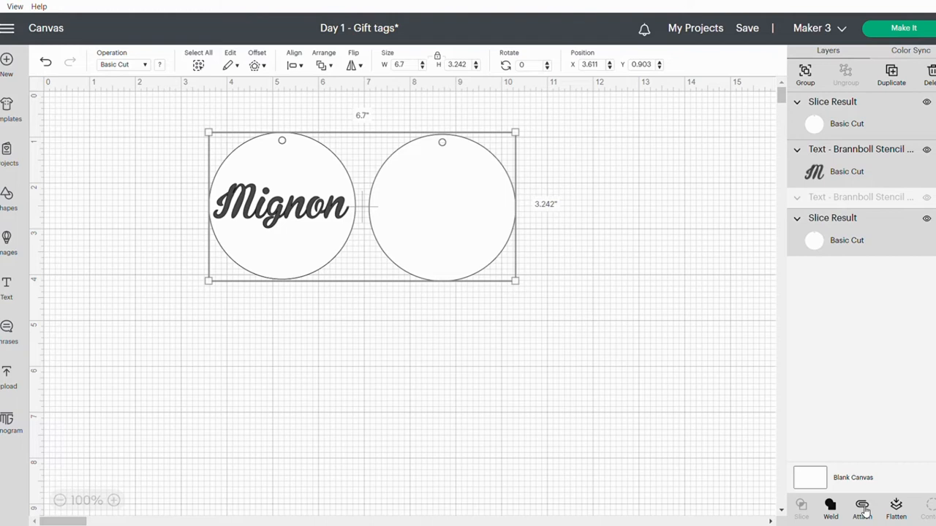
pyautogui.click(862, 509)
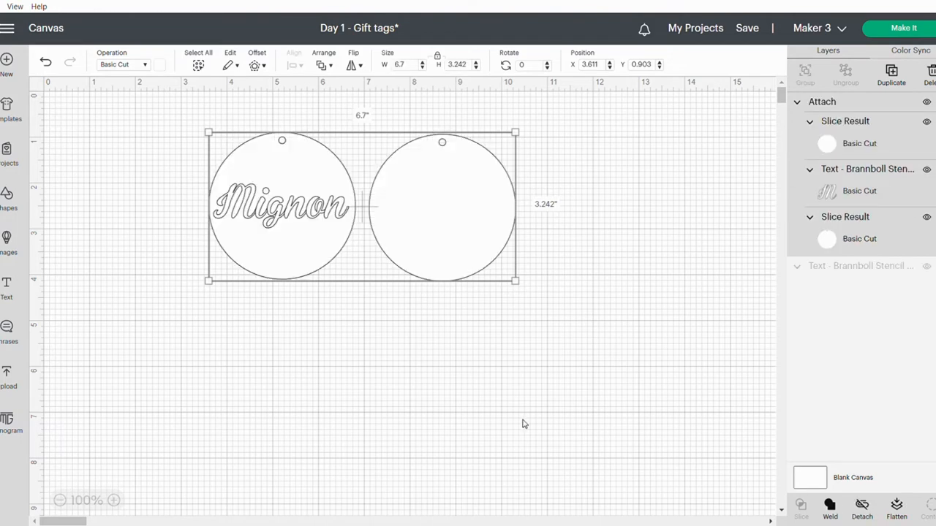
pyautogui.moveTo(483, 228)
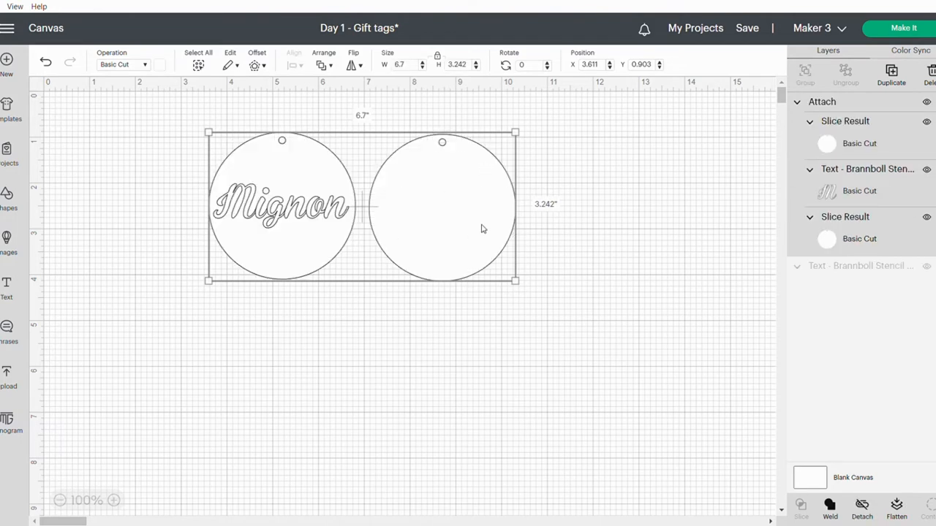
pyautogui.moveTo(191, 129)
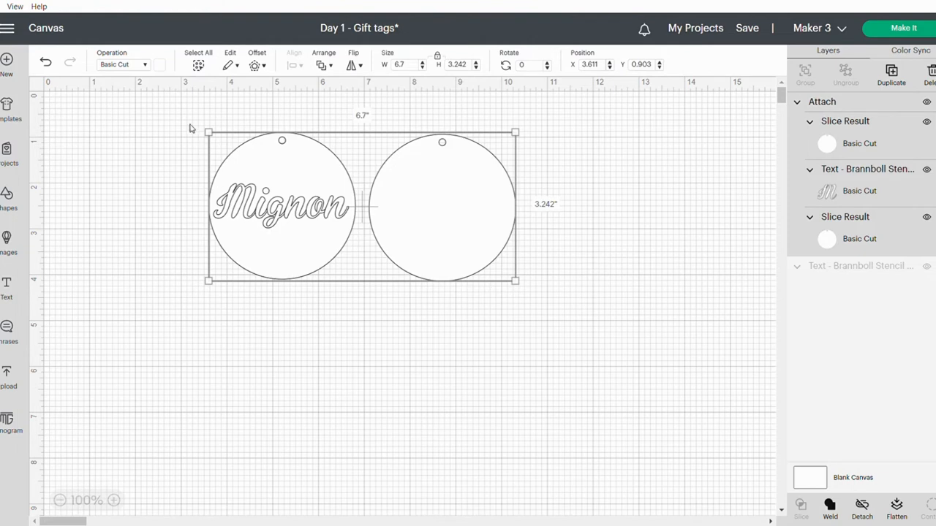
pyautogui.moveTo(266, 271)
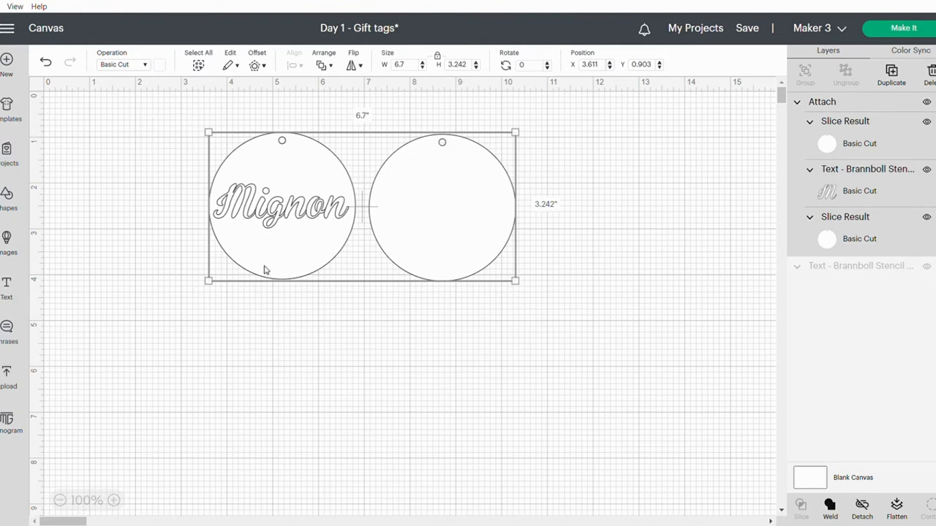
pyautogui.moveTo(603, 349)
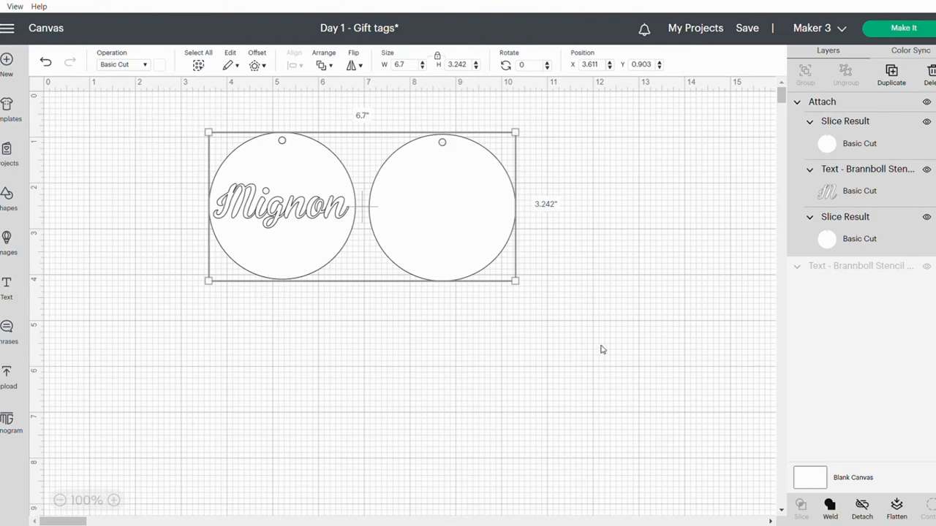
pyautogui.moveTo(904, 35)
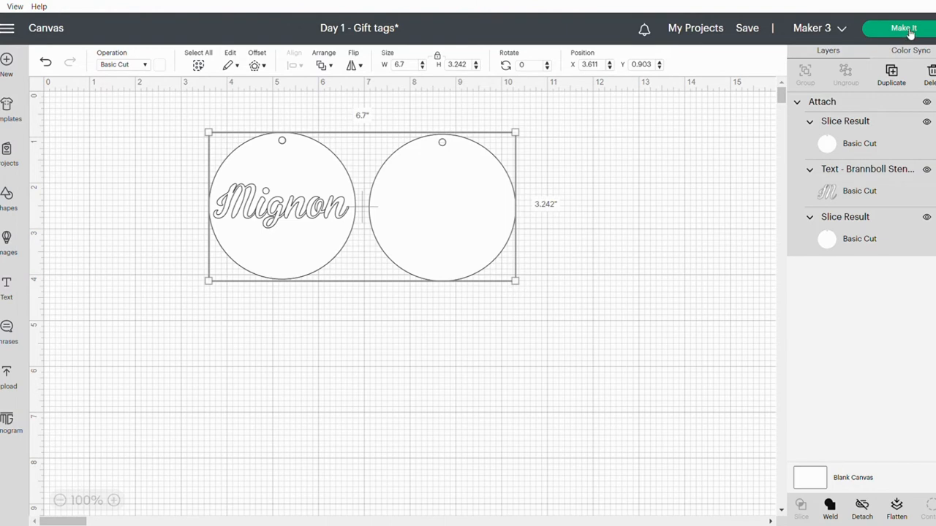
# Choose Make It with On Mat loading at 12 in x 12 in and confirm to the mat preview.
pyautogui.click(904, 28)
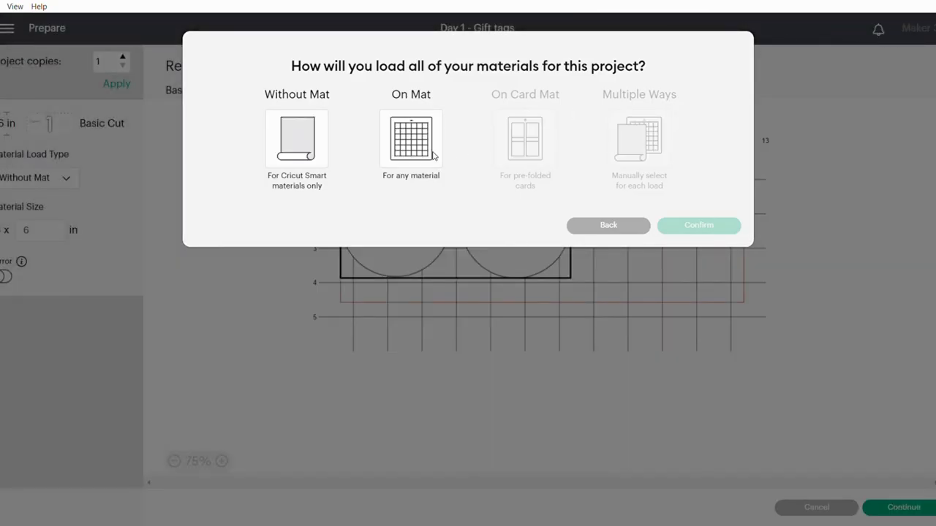
pyautogui.click(410, 139)
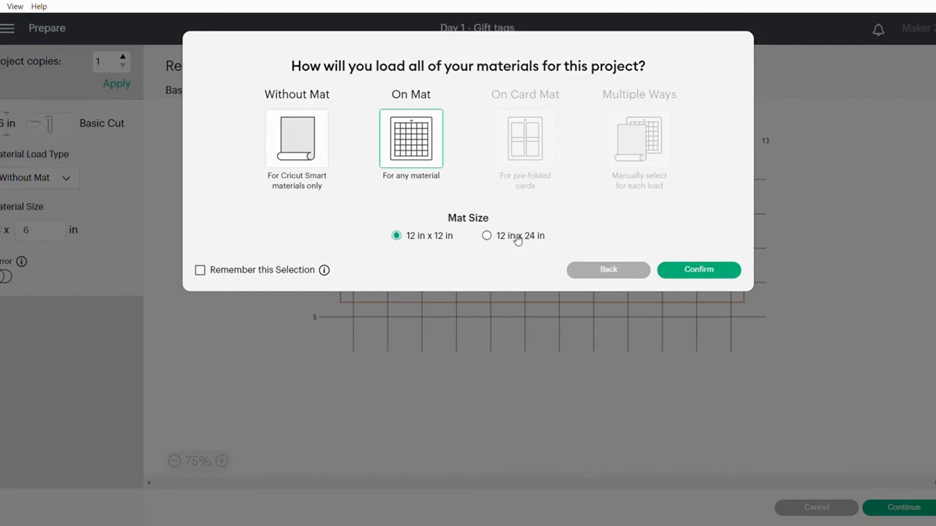
pyautogui.click(699, 269)
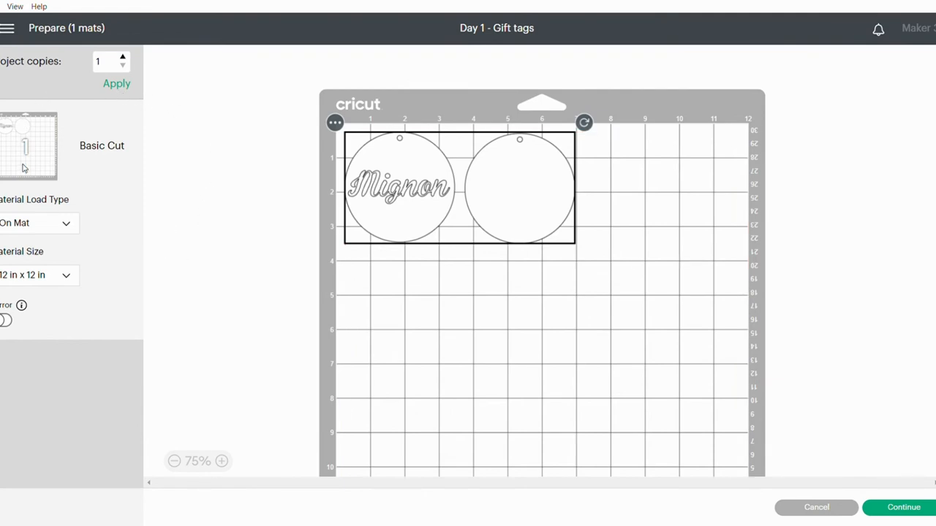
pyautogui.moveTo(84, 152)
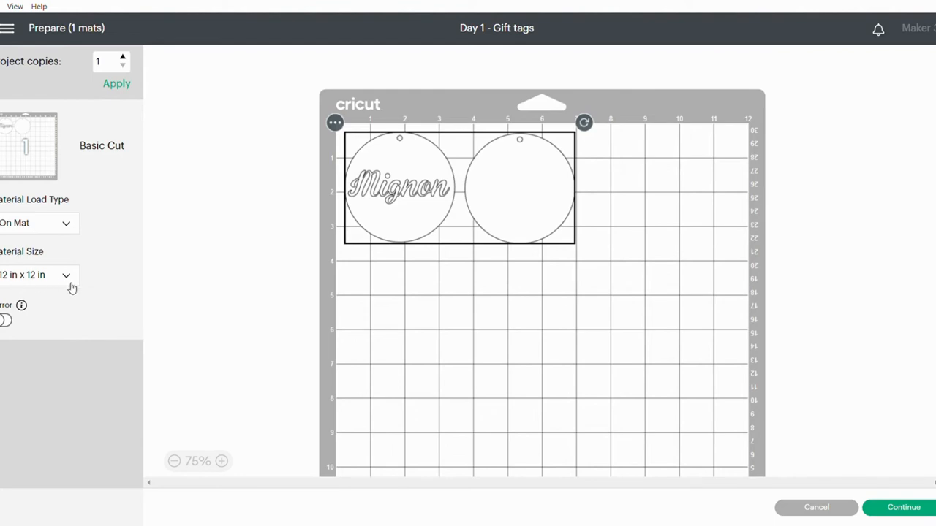
pyautogui.moveTo(64, 360)
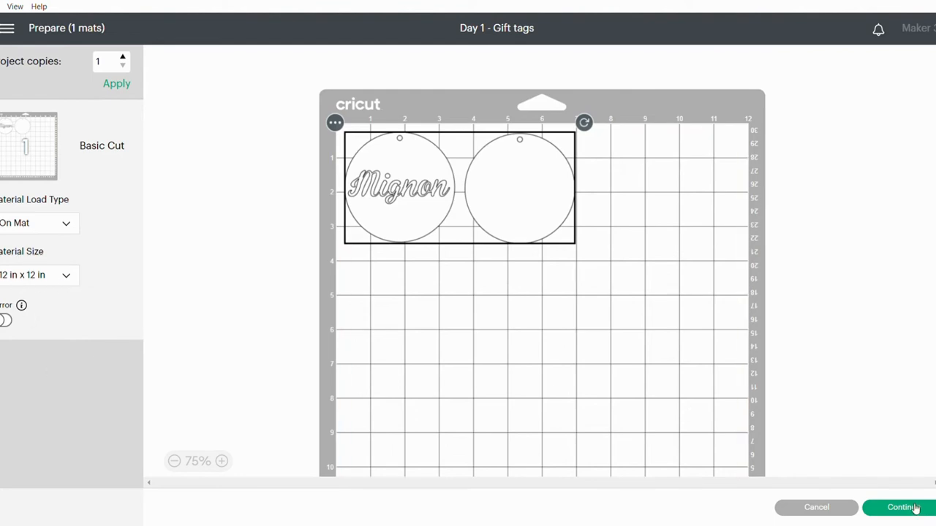
# Continue to cut setup and pick Cardstock (for intricate cuts) from the Cardstock category as base material.
pyautogui.click(902, 507)
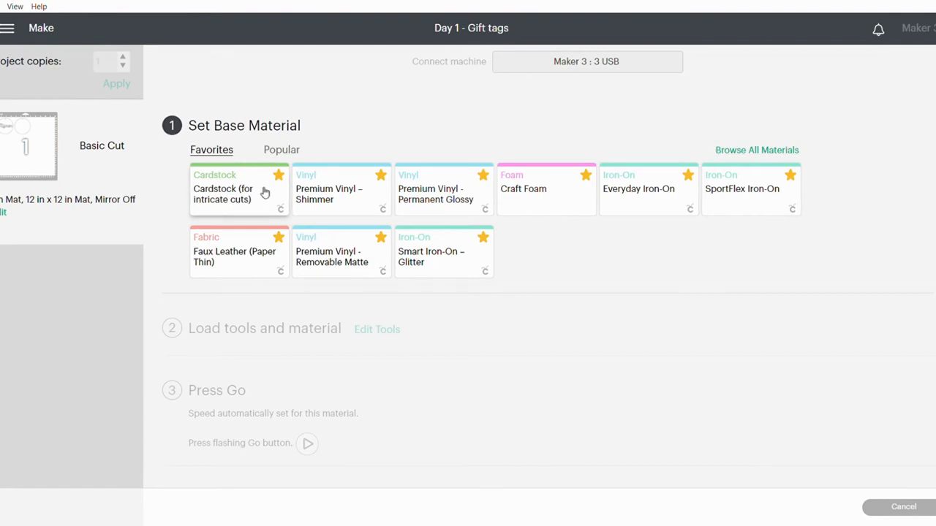
pyautogui.moveTo(741, 155)
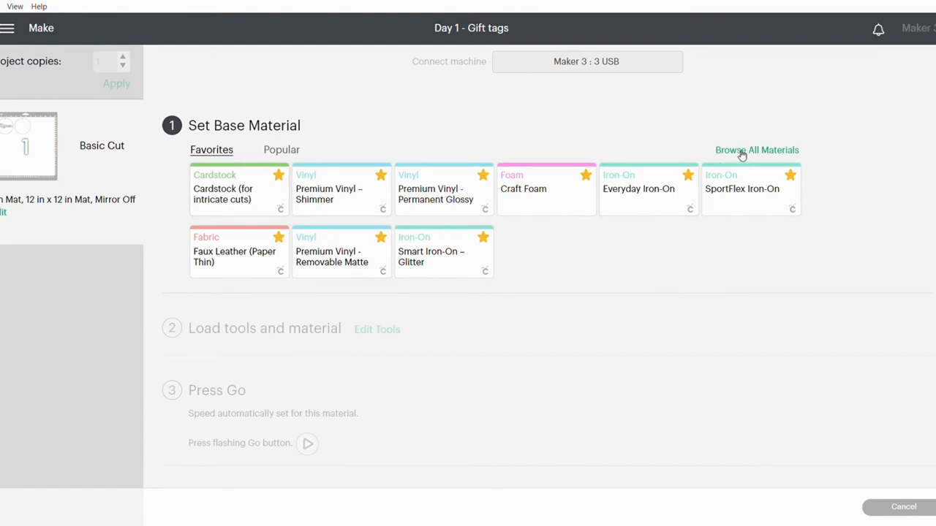
pyautogui.click(758, 150)
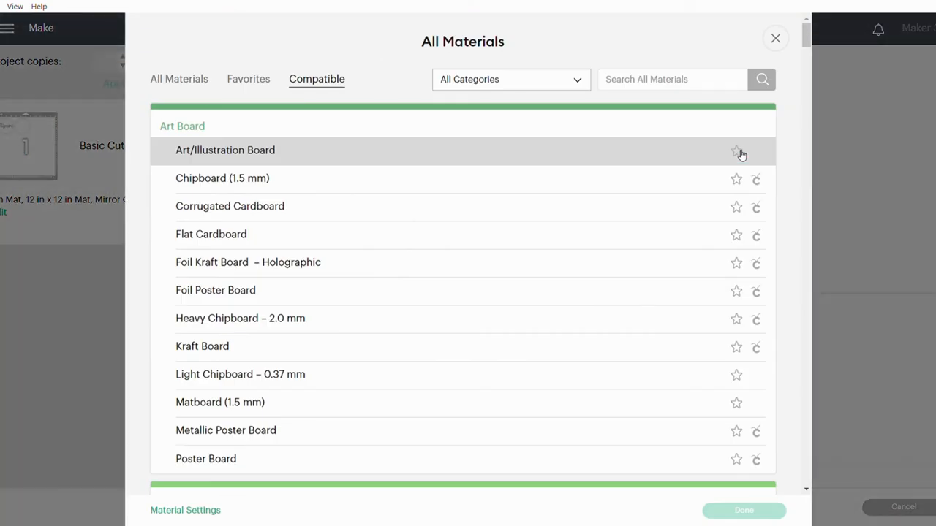
pyautogui.click(511, 79)
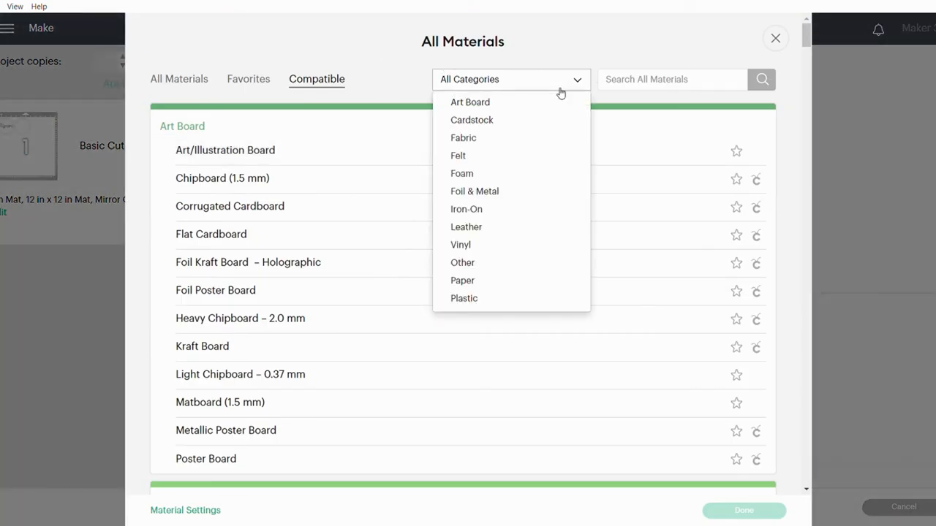
pyautogui.click(471, 120)
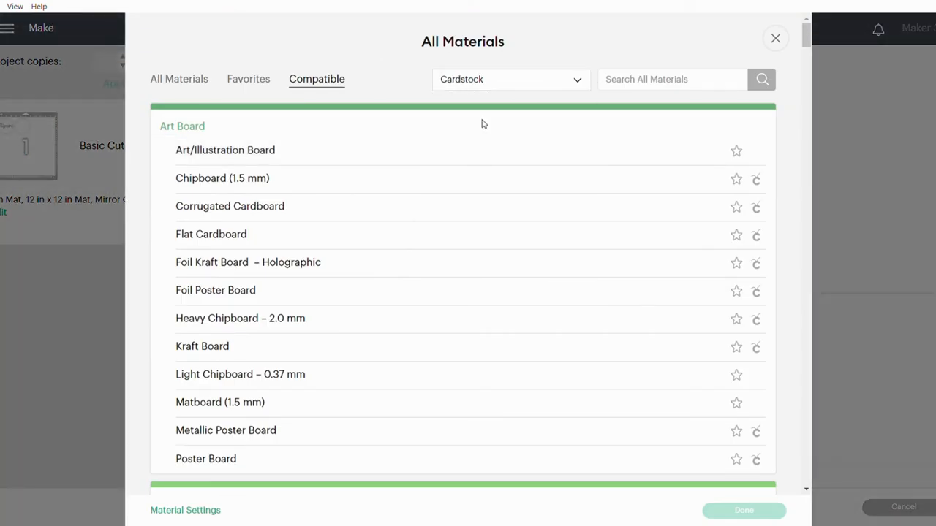
pyautogui.scroll(-3)
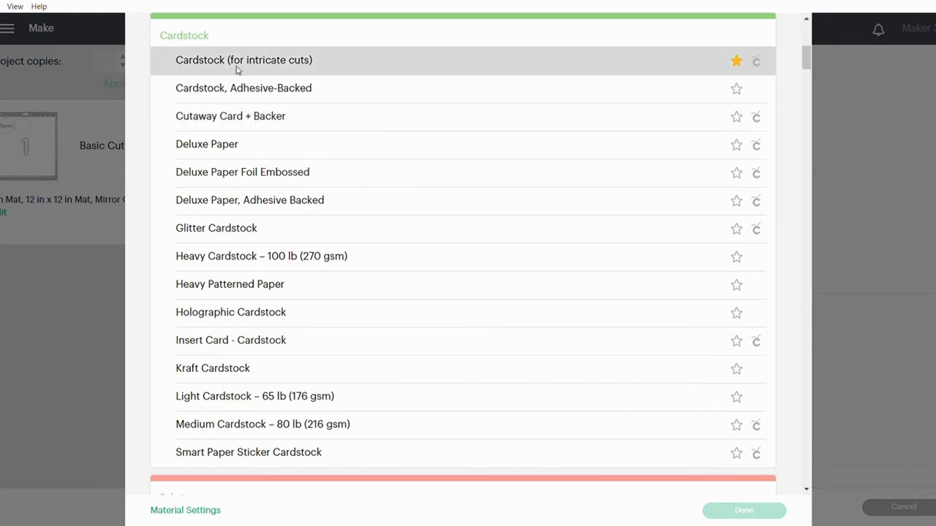
pyautogui.click(243, 60)
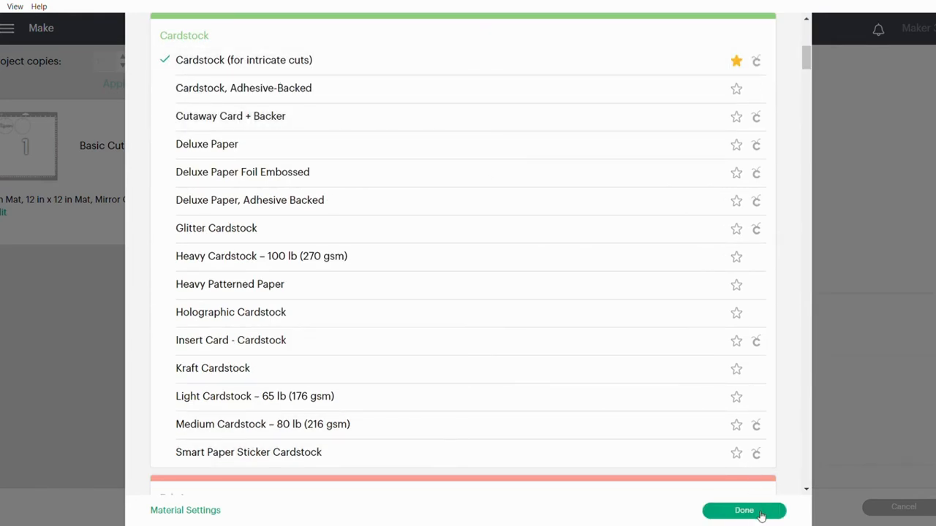
pyautogui.click(743, 511)
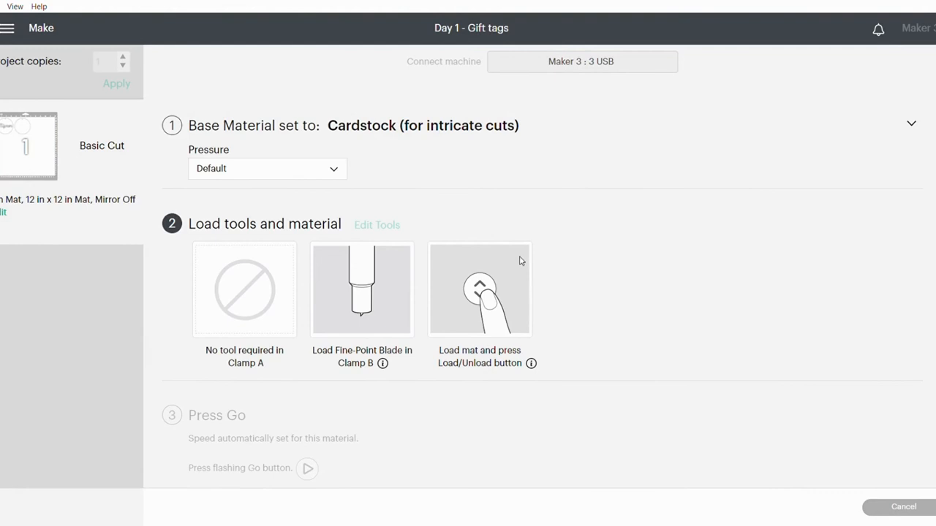
# Set the cut pressure to Less.
pyautogui.click(266, 169)
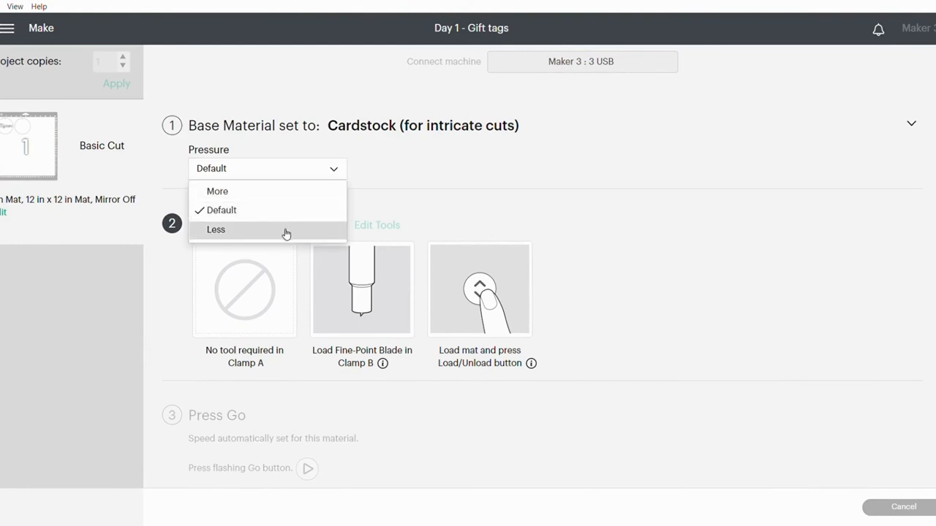
pyautogui.click(216, 230)
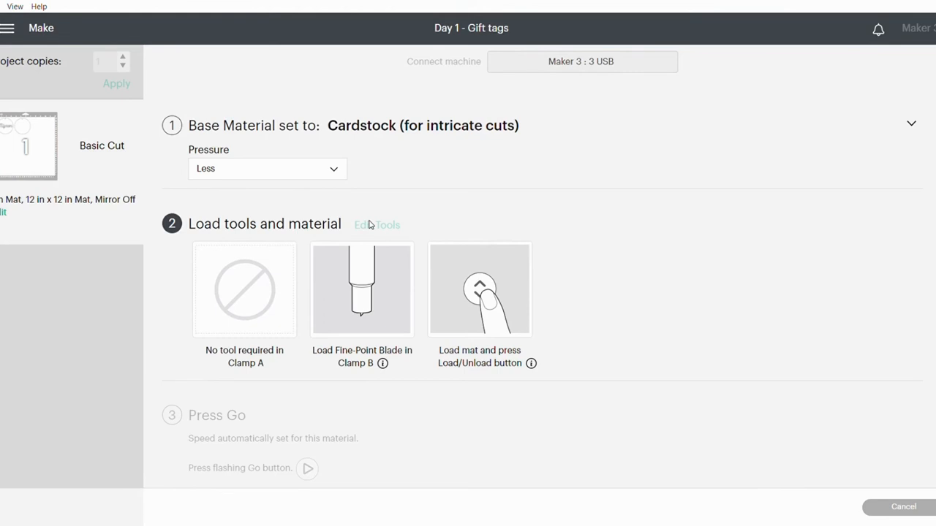